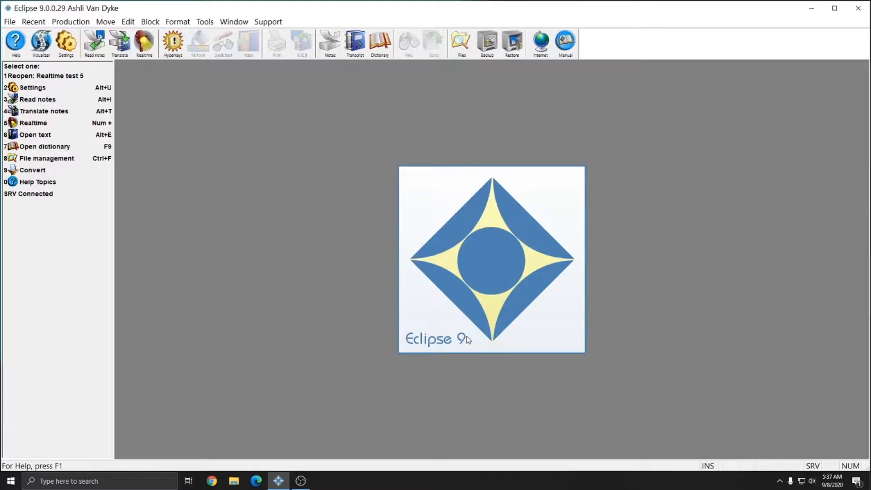
{"action": "mouse_move", "coordinate": [519, 160]}
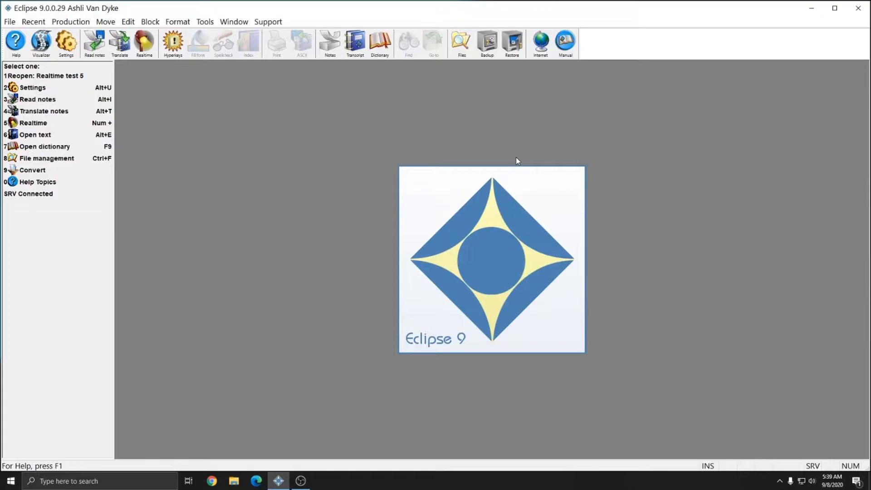
{"action": "mouse_move", "coordinate": [506, 160]}
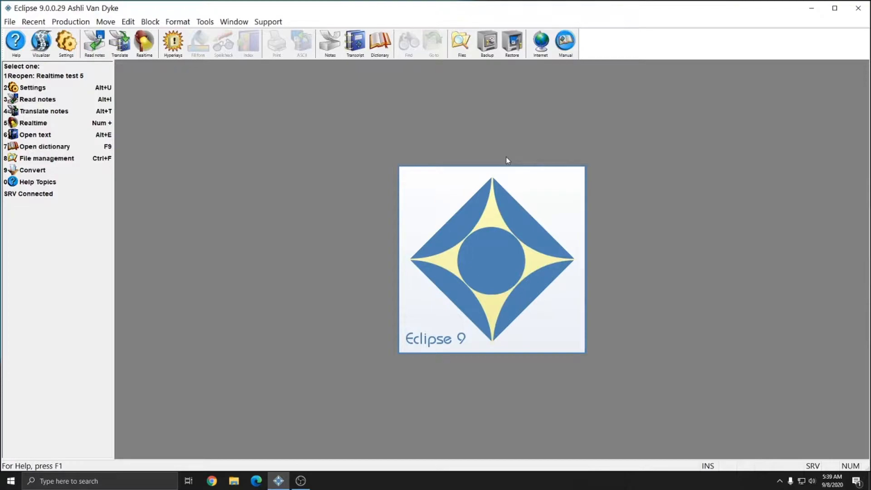
{"action": "mouse_move", "coordinate": [509, 164]}
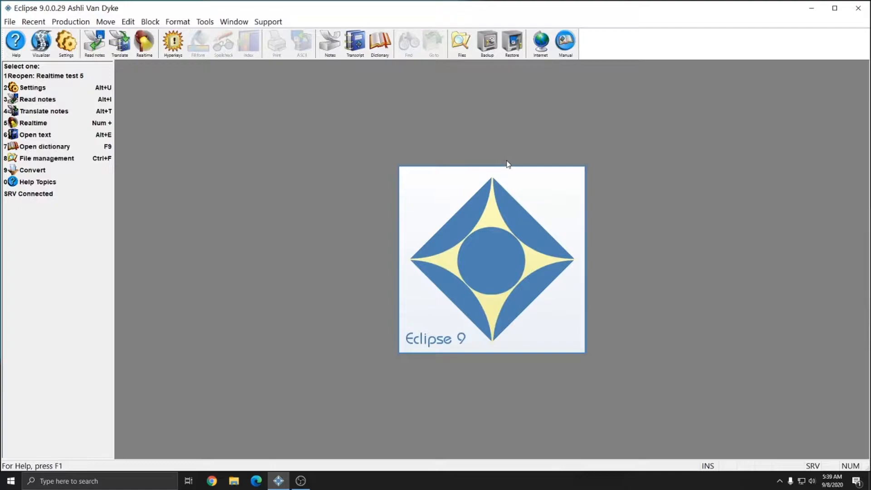
{"action": "mouse_move", "coordinate": [242, 133]}
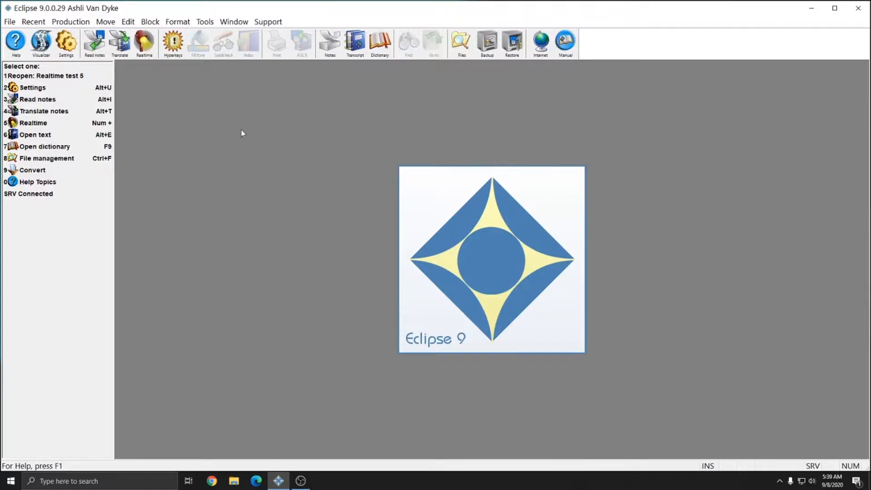
{"action": "mouse_move", "coordinate": [67, 43]}
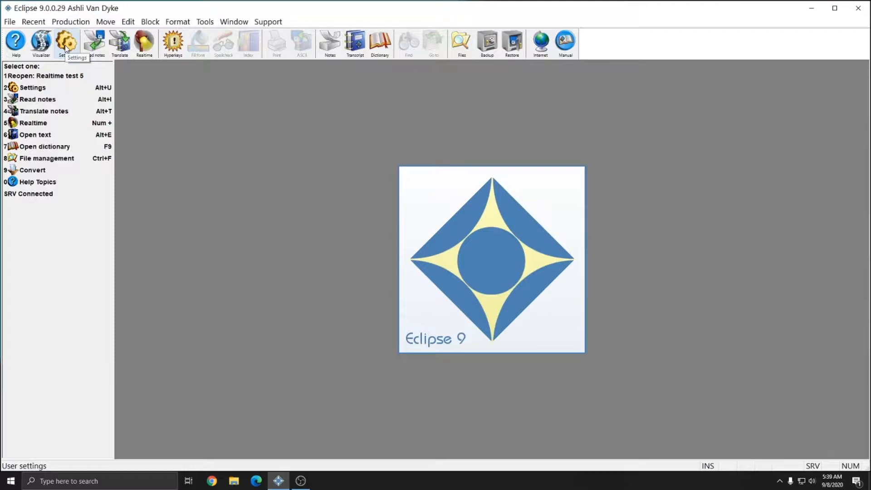
Open User settings on the Input page and list the writer models, with Passport Touch current.
{"action": "left_click", "coordinate": [70, 21]}
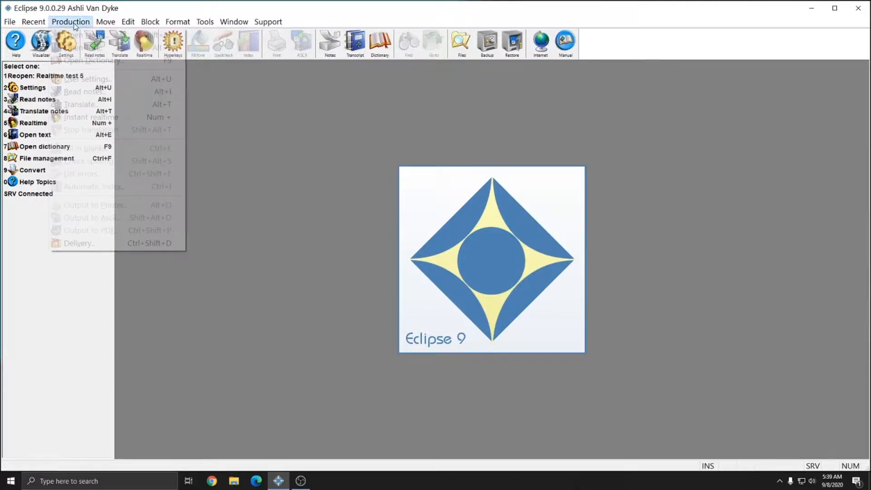
{"action": "mouse_move", "coordinate": [87, 79]}
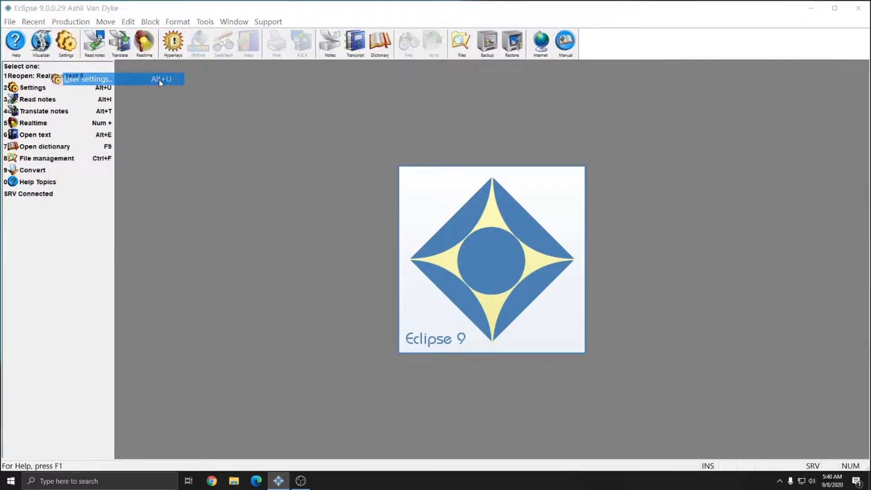
{"action": "left_click", "coordinate": [89, 79]}
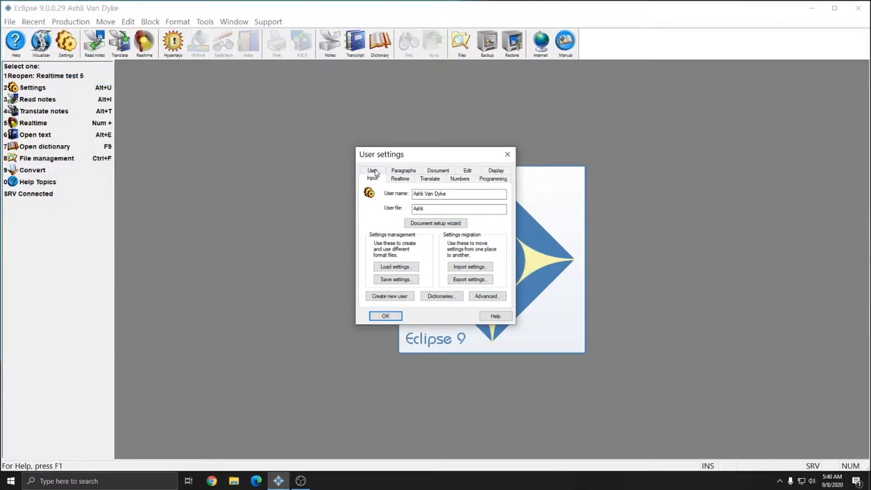
{"action": "left_click", "coordinate": [372, 177]}
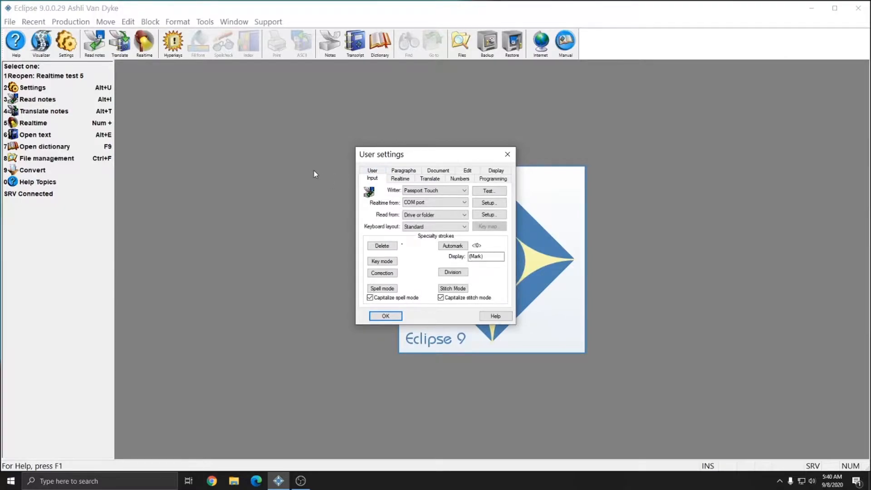
{"action": "mouse_move", "coordinate": [307, 178]}
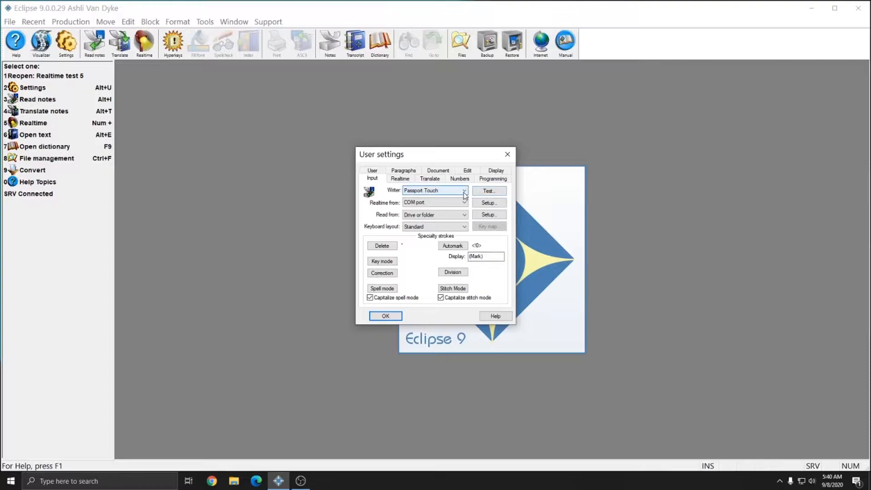
{"action": "left_click", "coordinate": [465, 191]}
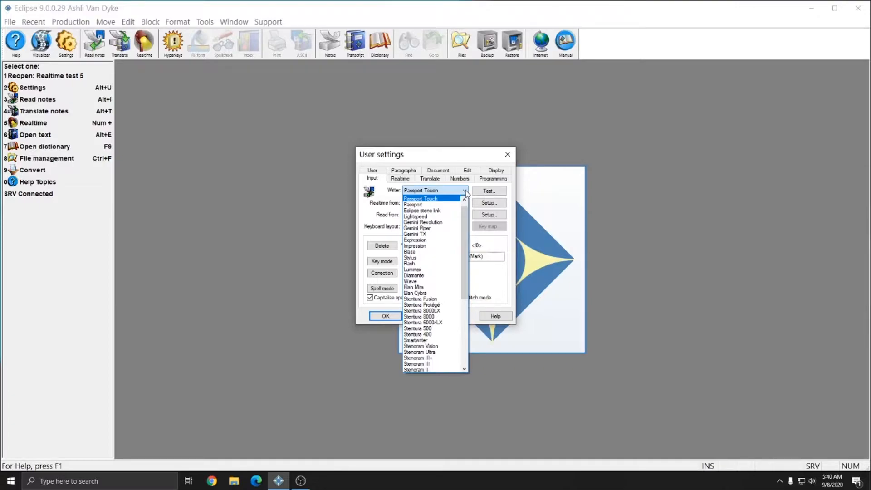
Keep Passport Touch as the writer and set Read from to Drive or folder.
{"action": "left_click", "coordinate": [433, 198]}
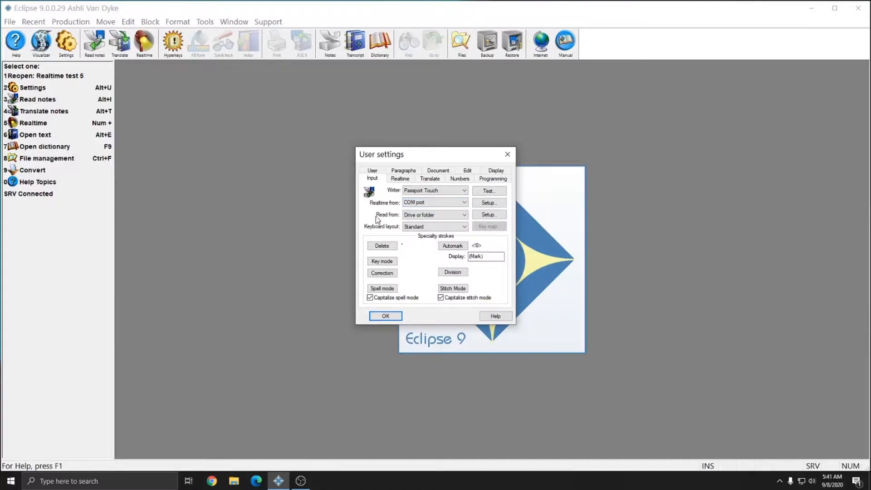
{"action": "mouse_move", "coordinate": [382, 219]}
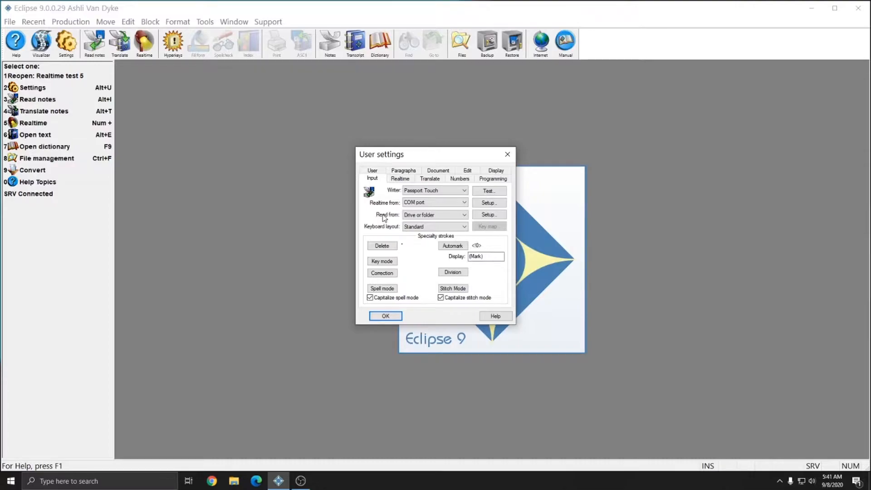
{"action": "mouse_move", "coordinate": [387, 222]}
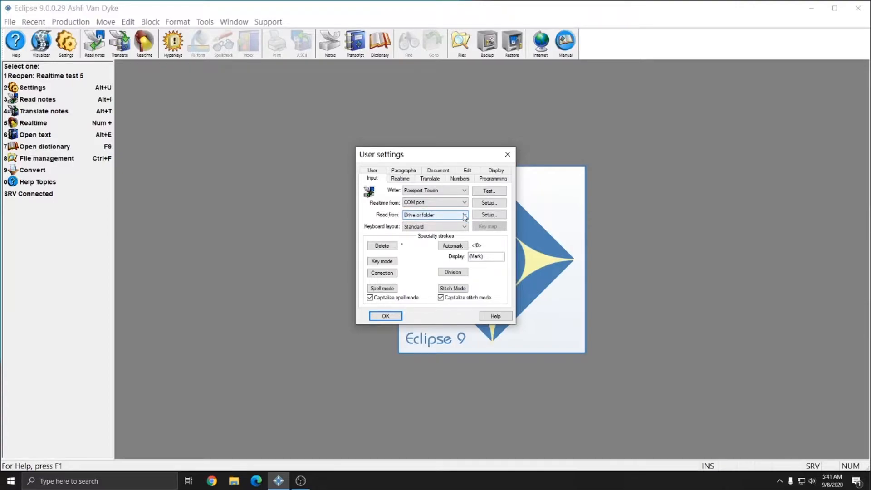
{"action": "left_click", "coordinate": [464, 215]}
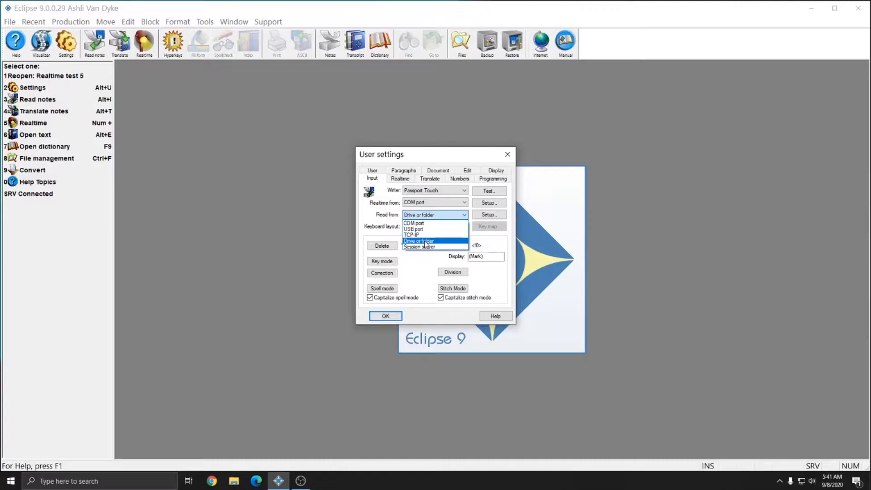
{"action": "left_click", "coordinate": [419, 240]}
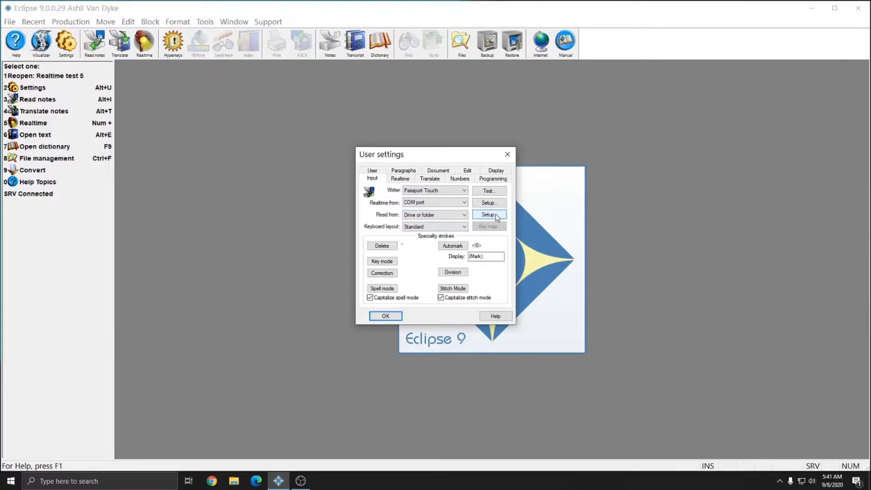
Browse to PPT USB (E:) > PPT > Users > Jobs as the read-from folder.
{"action": "left_click", "coordinate": [489, 214]}
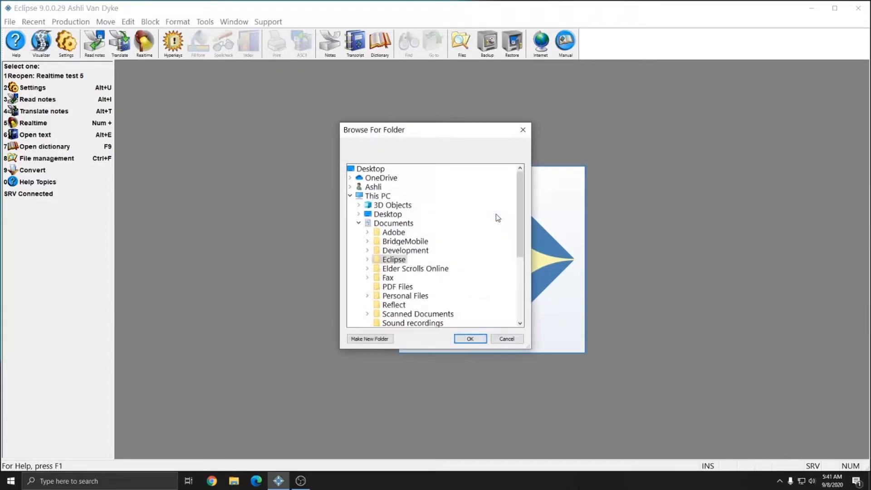
{"action": "mouse_move", "coordinate": [438, 239]}
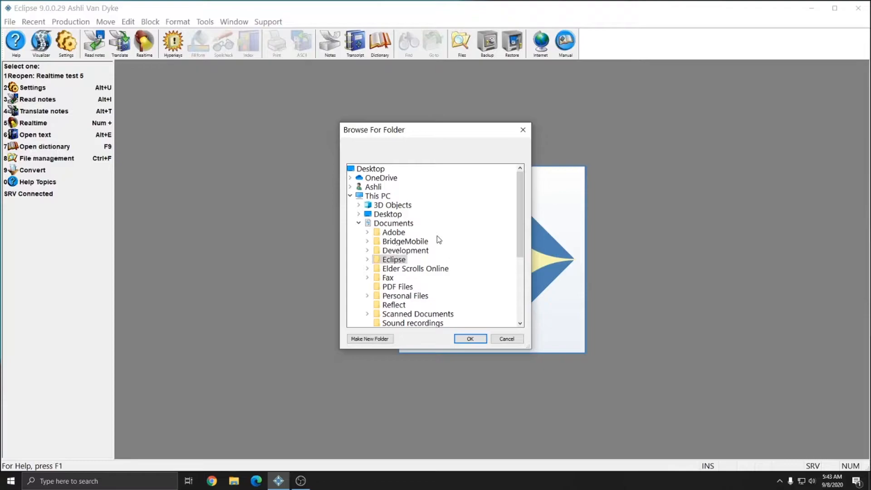
{"action": "scroll", "scroll_direction": "down", "scroll_amount": 3}
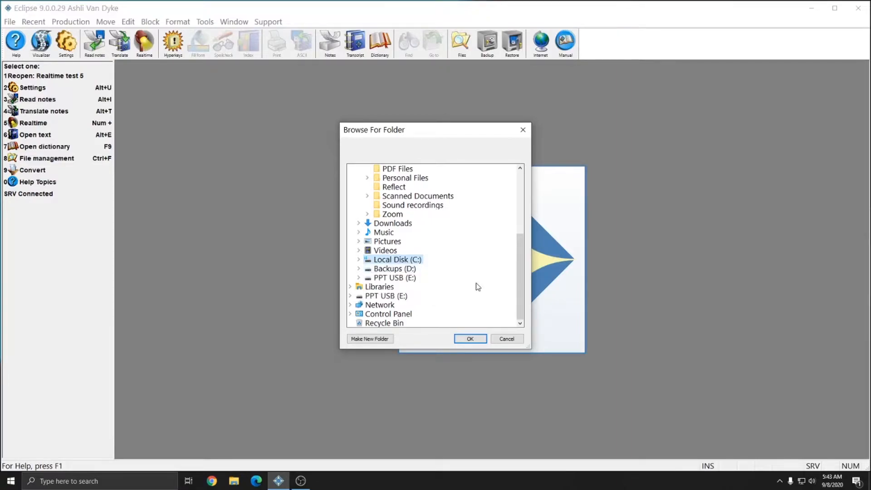
{"action": "mouse_move", "coordinate": [381, 281]}
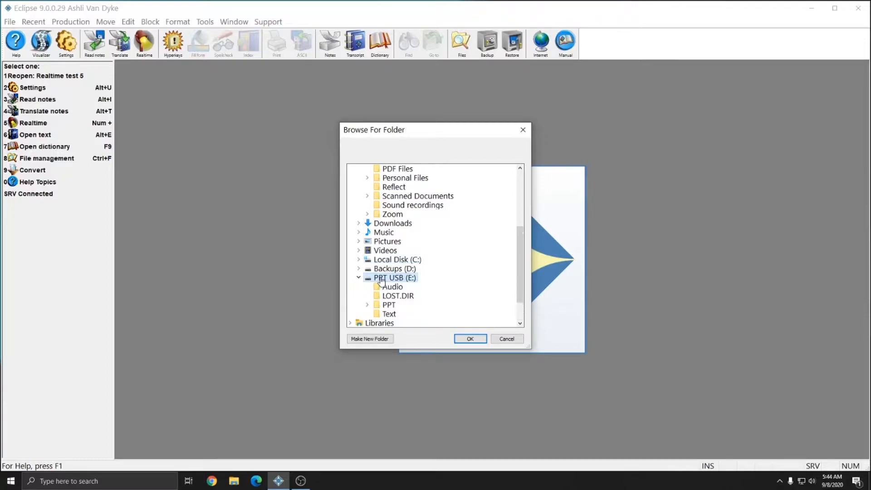
{"action": "mouse_move", "coordinate": [395, 279]}
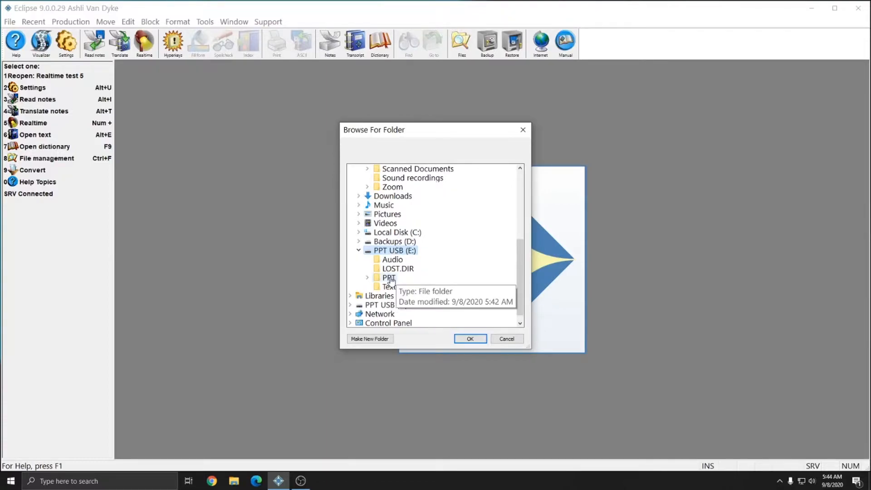
{"action": "mouse_move", "coordinate": [442, 295]}
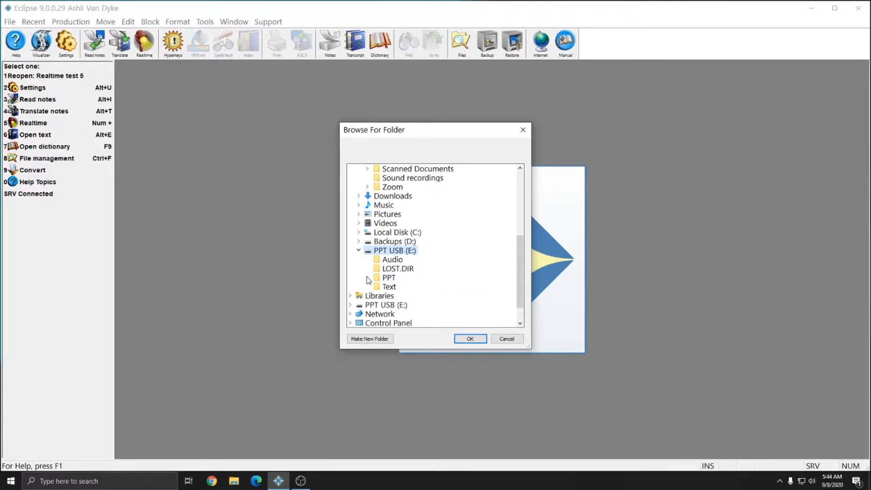
{"action": "left_click", "coordinate": [368, 277]}
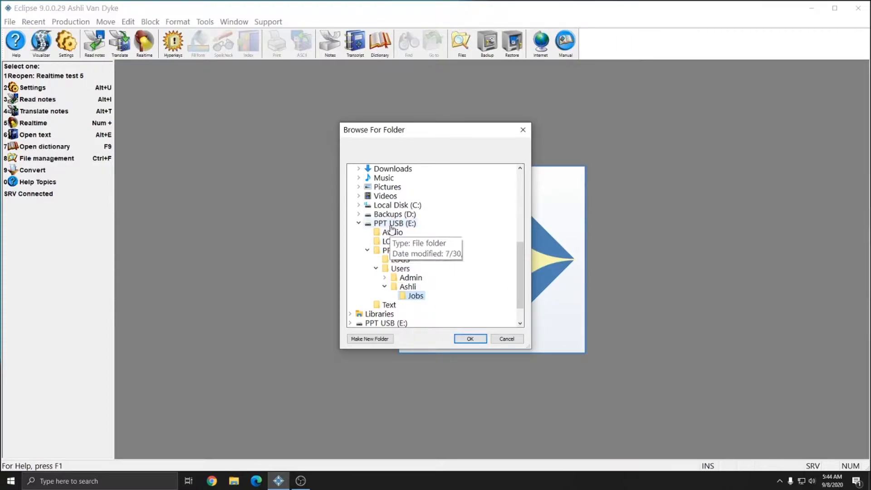
{"action": "mouse_move", "coordinate": [415, 295]}
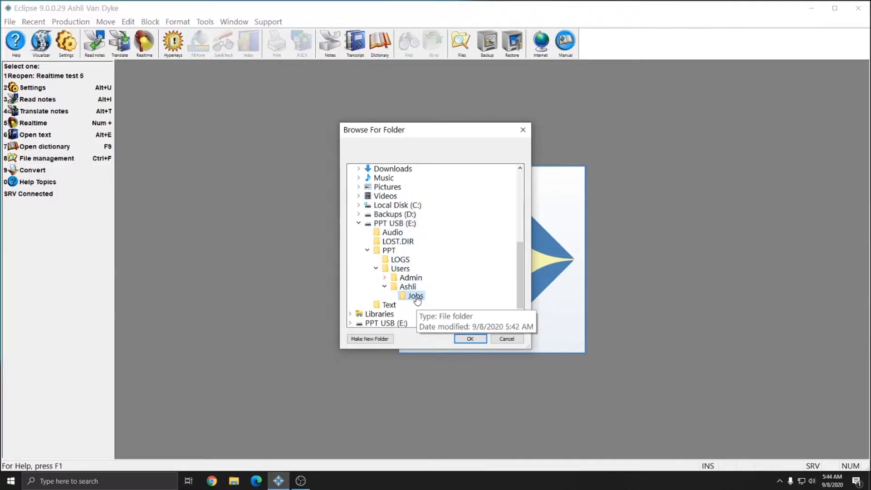
{"action": "mouse_move", "coordinate": [415, 296]}
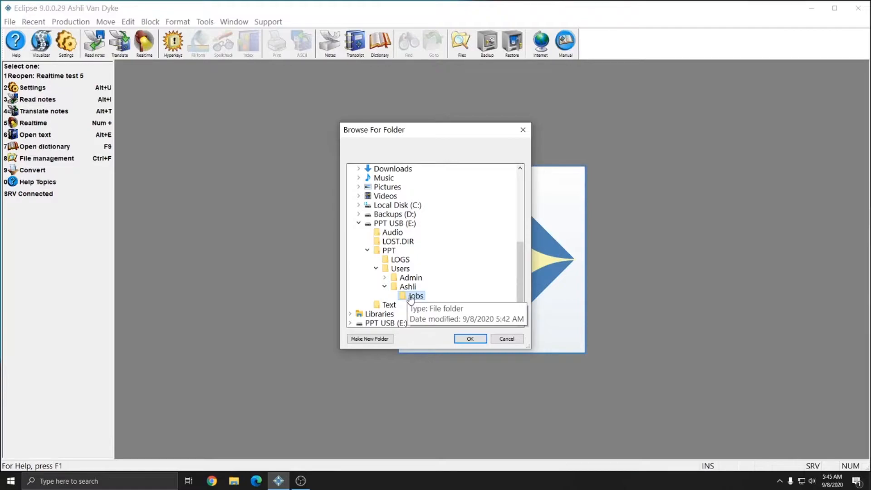
{"action": "mouse_move", "coordinate": [414, 305]}
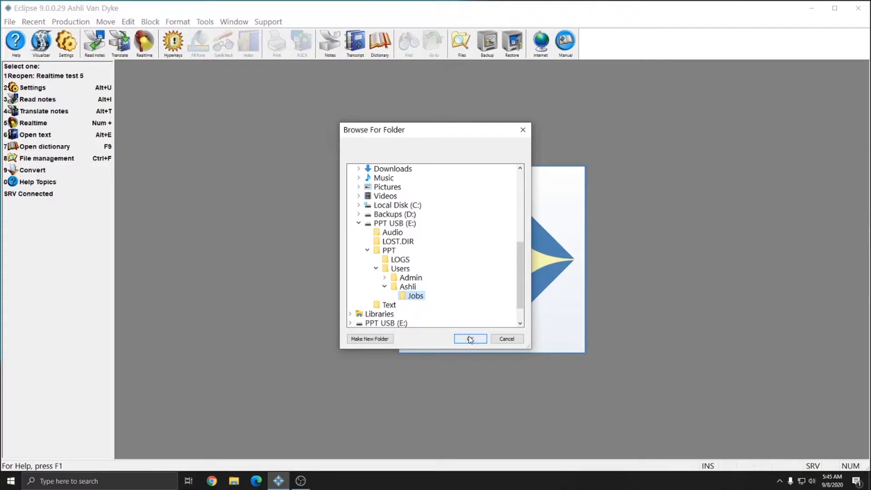
{"action": "left_click", "coordinate": [470, 339]}
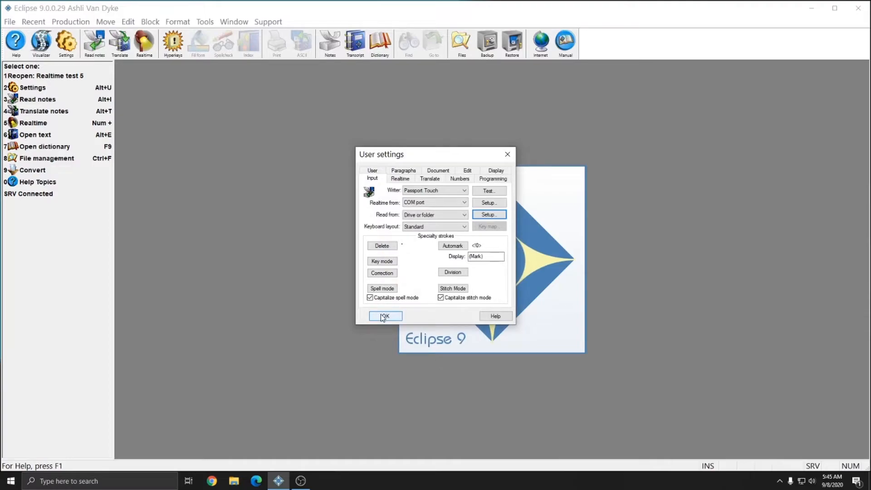
{"action": "left_click", "coordinate": [385, 316]}
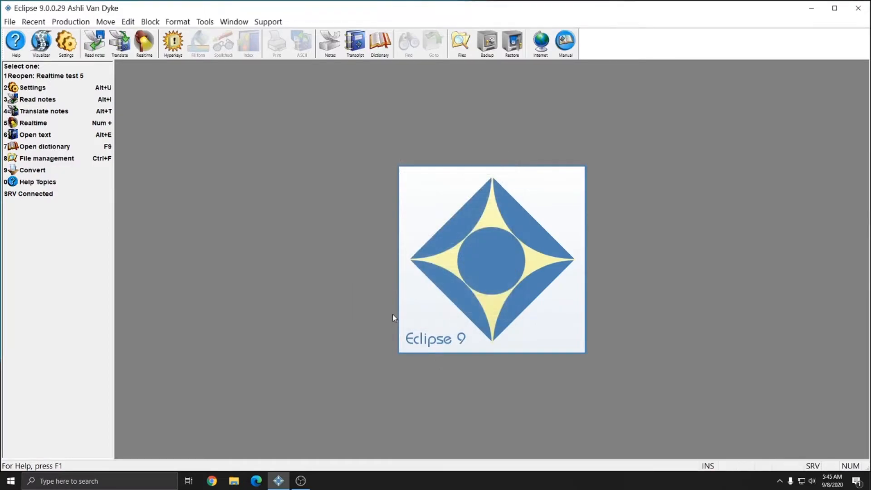
{"action": "mouse_move", "coordinate": [385, 313]}
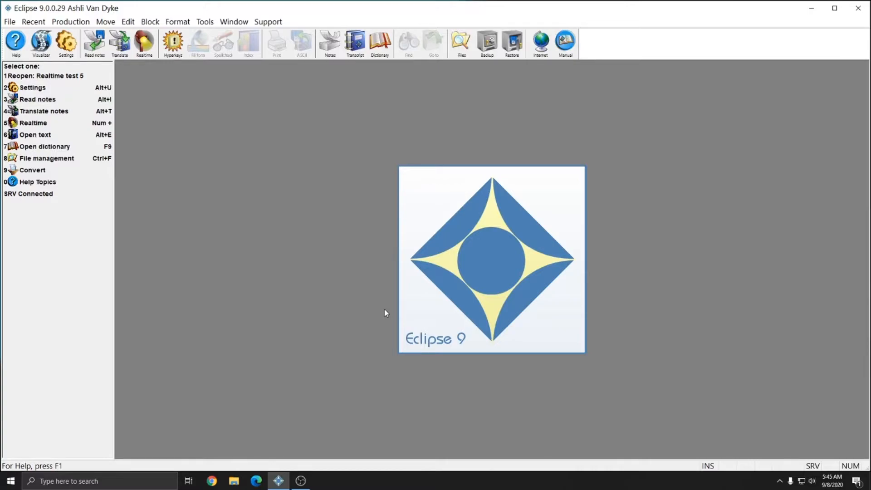
{"action": "mouse_move", "coordinate": [386, 312]}
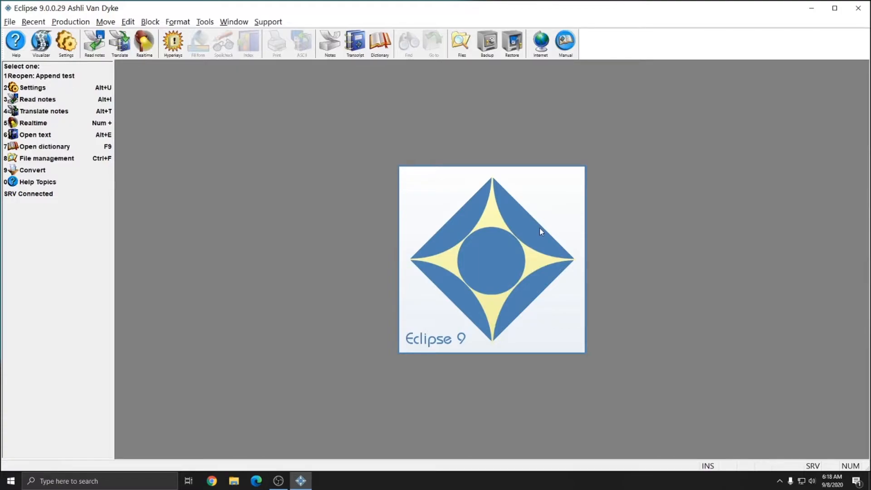
{"action": "mouse_move", "coordinate": [338, 168]}
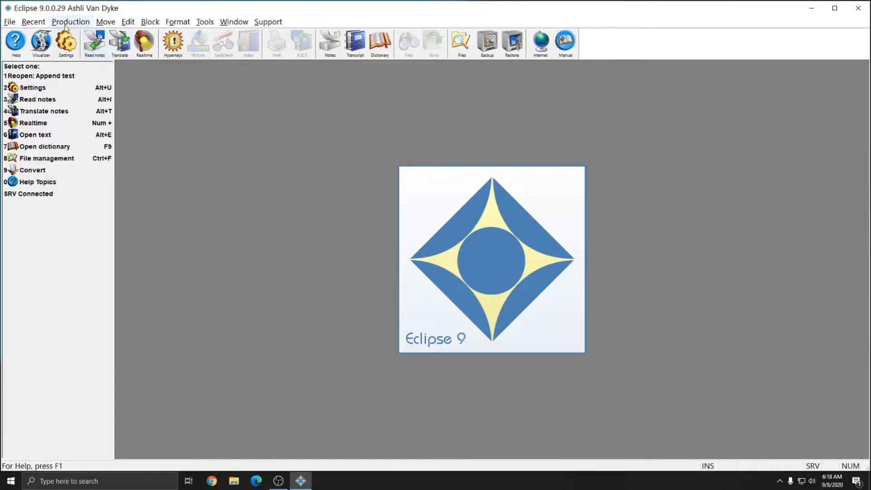
Start Read notes and select the 6K writer file 20-09-02 105040.pnt.
{"action": "left_click", "coordinate": [70, 21]}
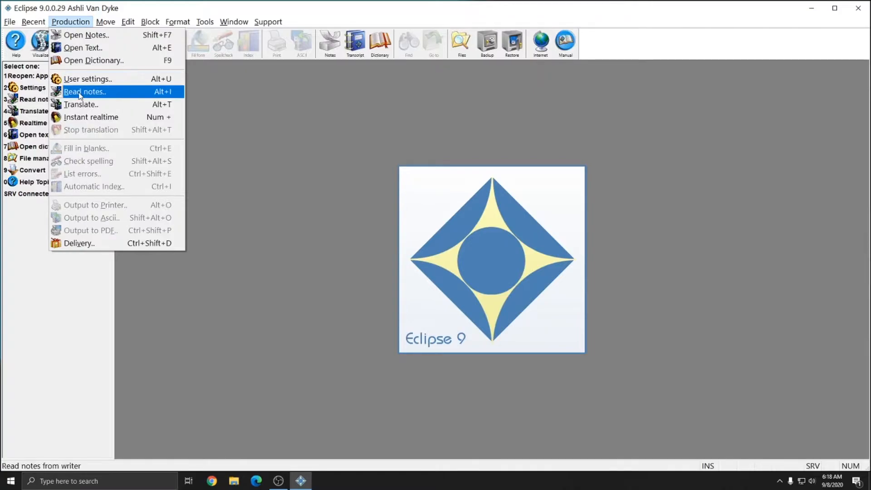
{"action": "left_click", "coordinate": [85, 92]}
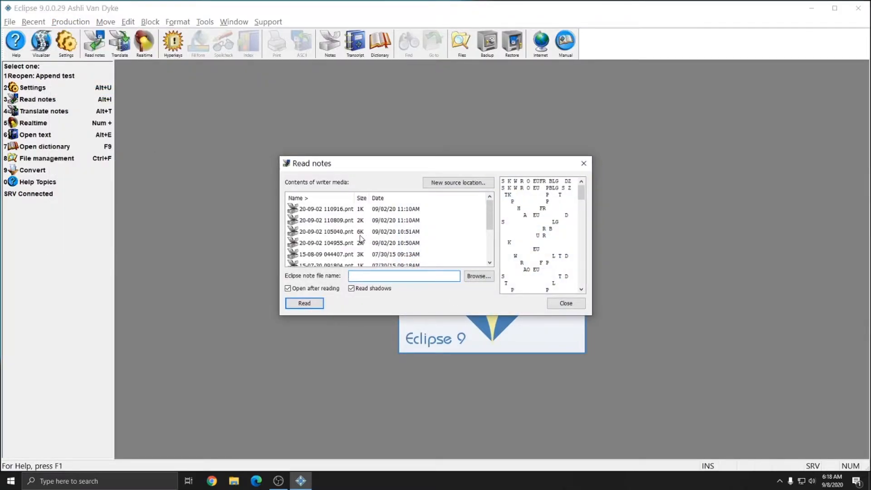
{"action": "left_click", "coordinate": [339, 231]}
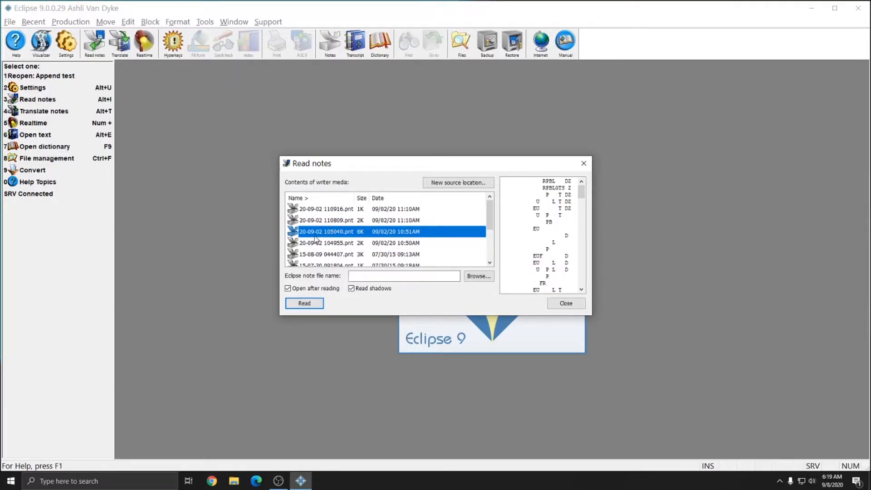
{"action": "mouse_move", "coordinate": [324, 238]}
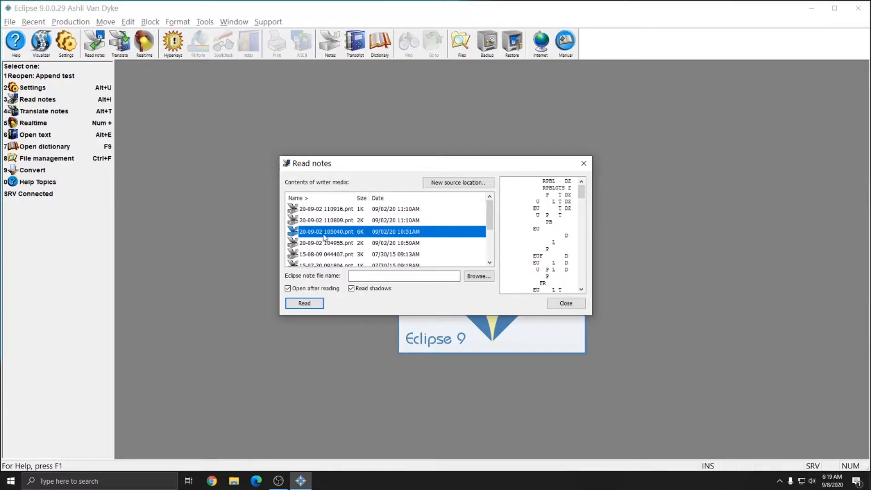
{"action": "mouse_move", "coordinate": [336, 254]}
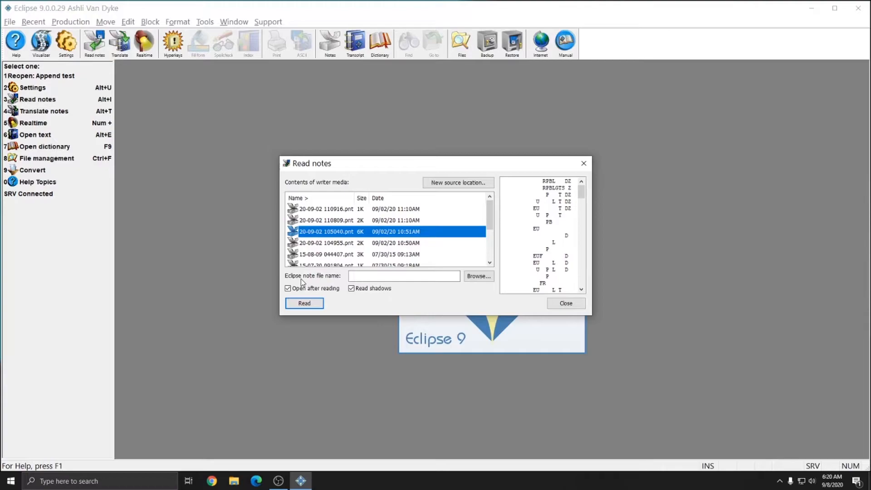
Enter 'Read in 1' as the Eclipse note file name.
{"action": "left_click", "coordinate": [403, 276]}
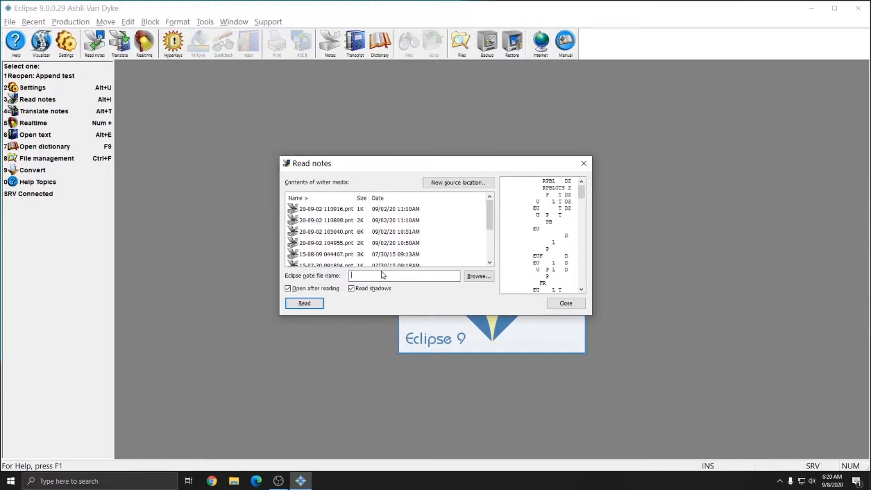
{"action": "type", "text": "Read in"}
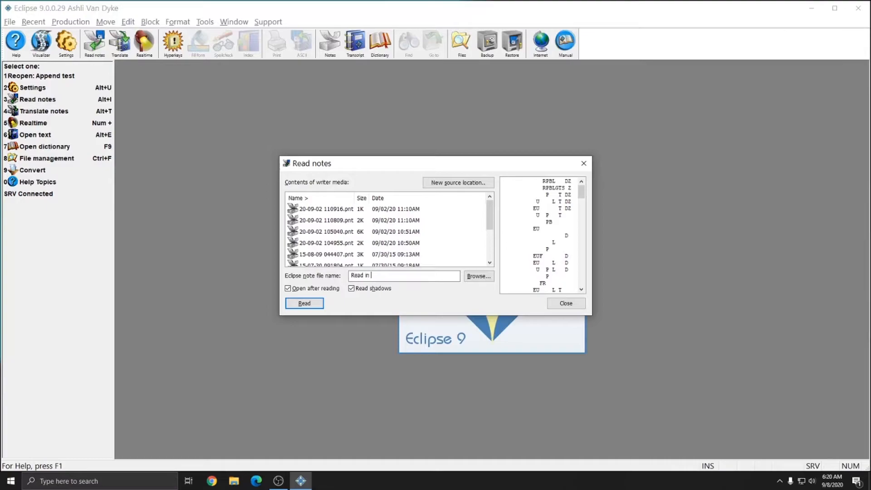
{"action": "type", "text": "1"}
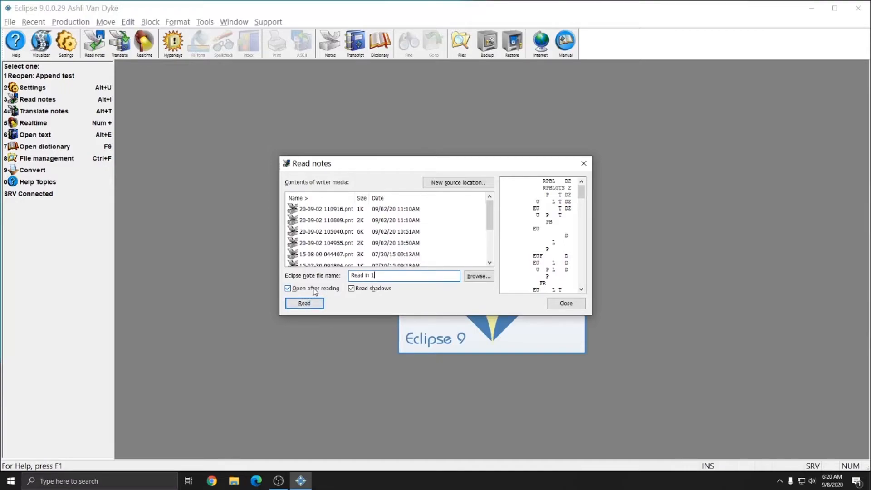
Read the selected writer notes into Read in 1.not and open it.
{"action": "left_click", "coordinate": [304, 303]}
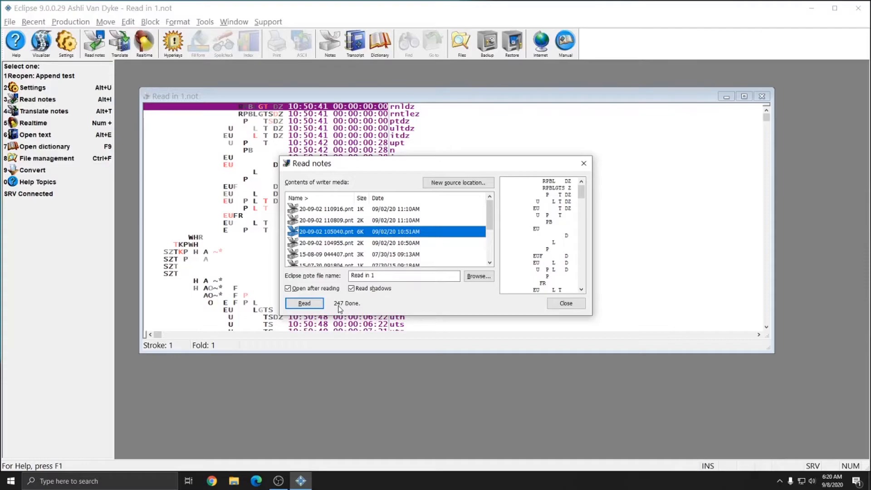
{"action": "mouse_move", "coordinate": [360, 307]}
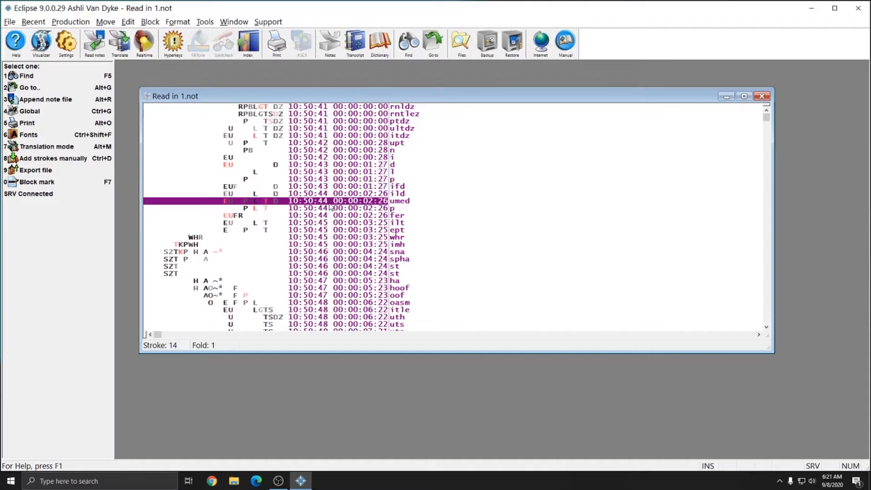
{"action": "mouse_move", "coordinate": [120, 46]}
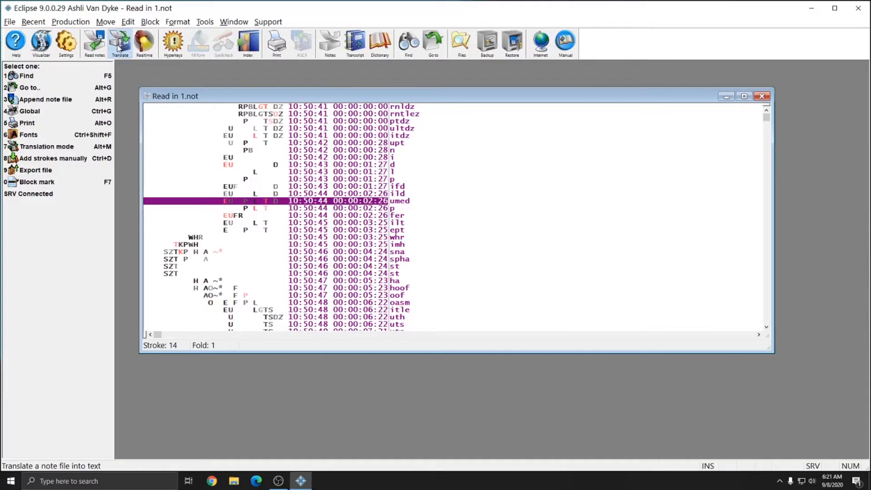
{"action": "left_click", "coordinate": [120, 40]}
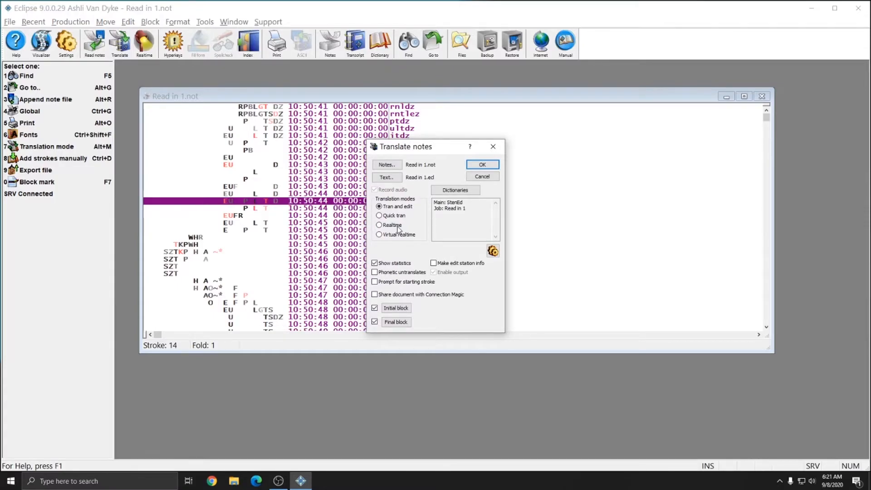
Translate Read in 1 using Quick tran mode and acknowledge Translation complete.
{"action": "left_click", "coordinate": [379, 225]}
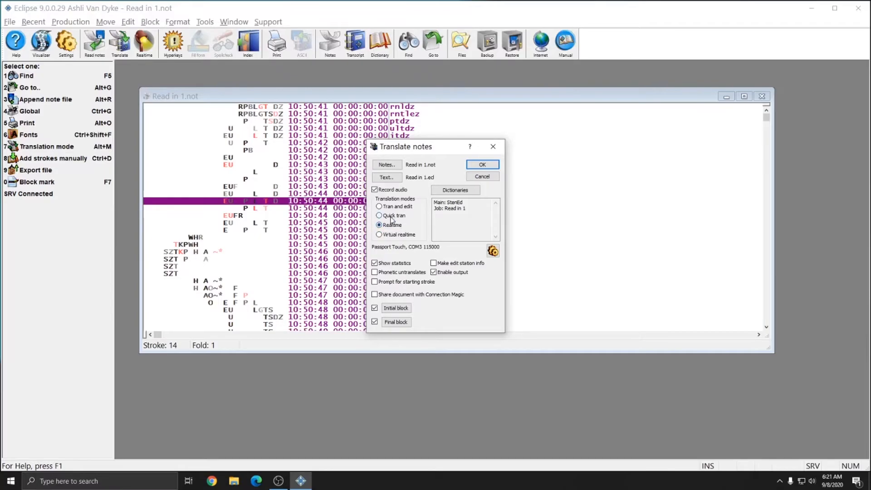
{"action": "left_click", "coordinate": [379, 206]}
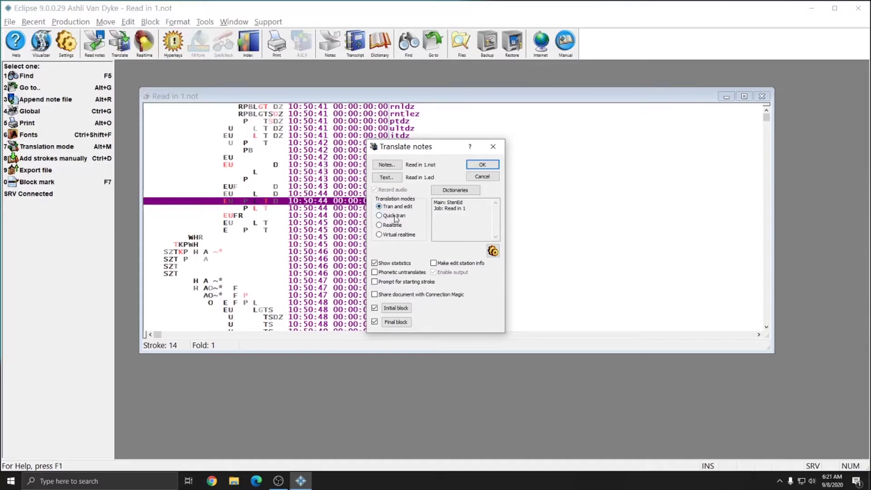
{"action": "left_click", "coordinate": [379, 215]}
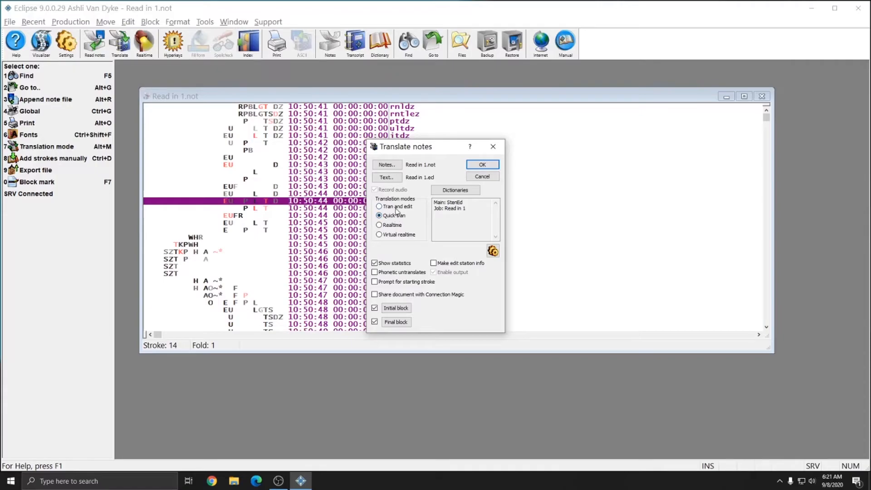
{"action": "left_click", "coordinate": [379, 206]}
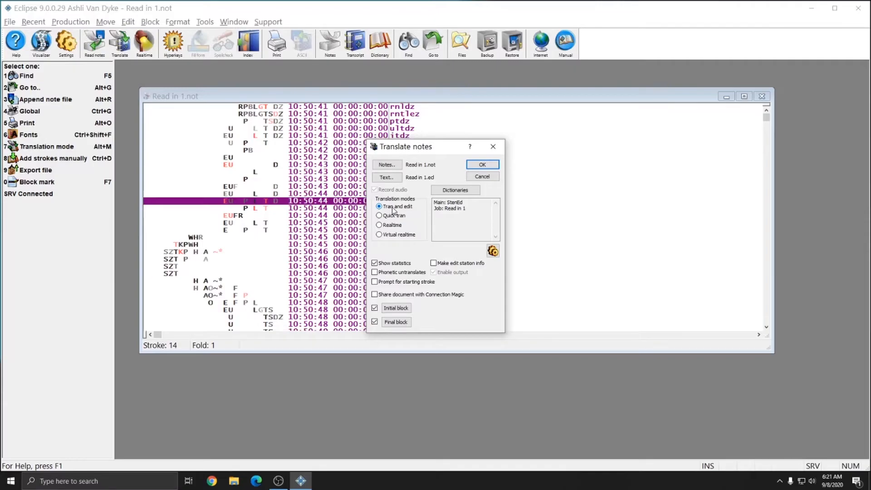
{"action": "left_click", "coordinate": [380, 215]}
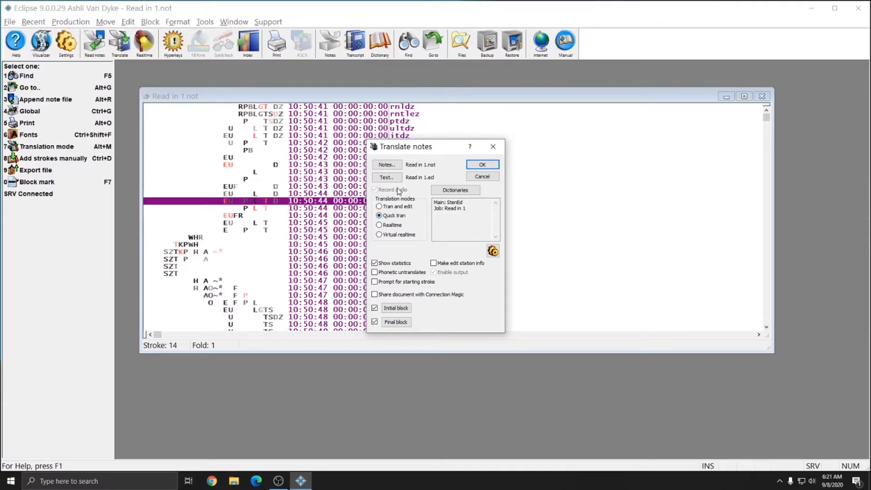
{"action": "left_click", "coordinate": [482, 164]}
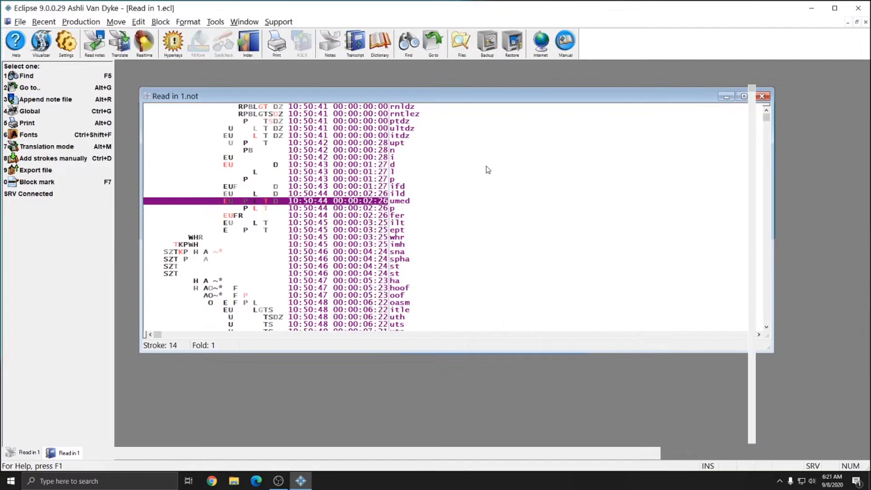
{"action": "left_click", "coordinate": [120, 42]}
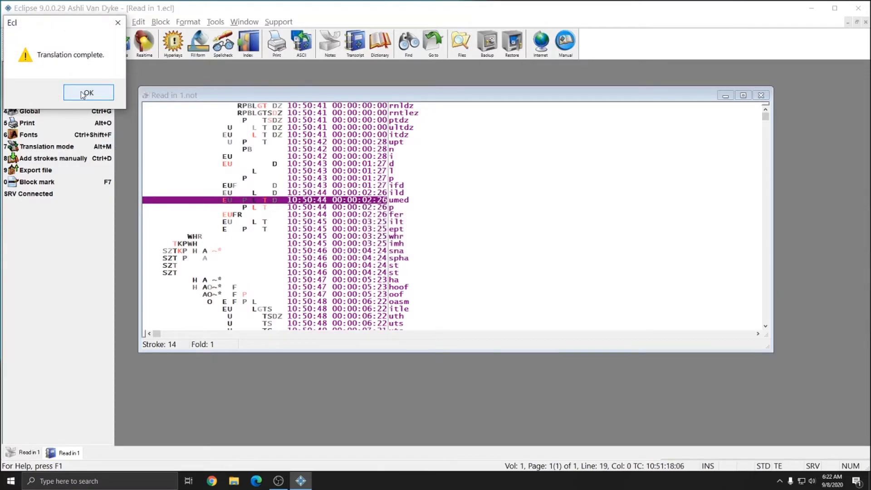
{"action": "left_click", "coordinate": [88, 92]}
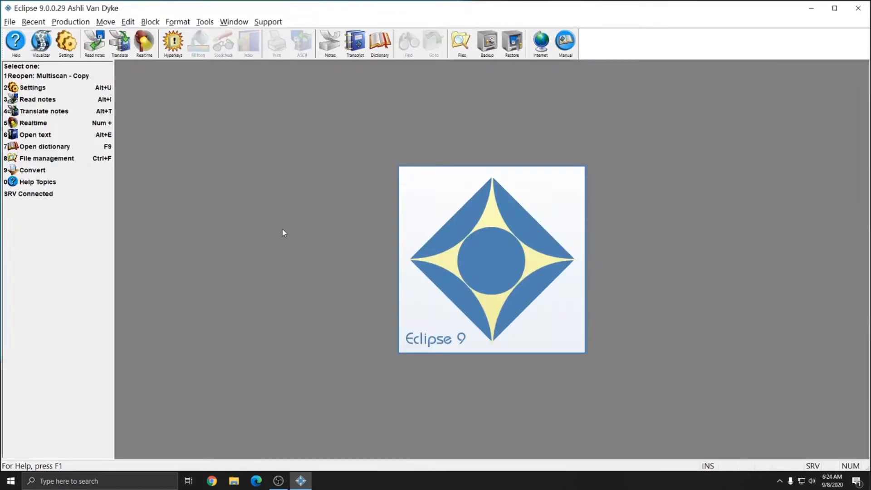
Read the 10:51AM 6K note file into Read in 2 without opening it, then close Read notes.
{"action": "left_click", "coordinate": [38, 99]}
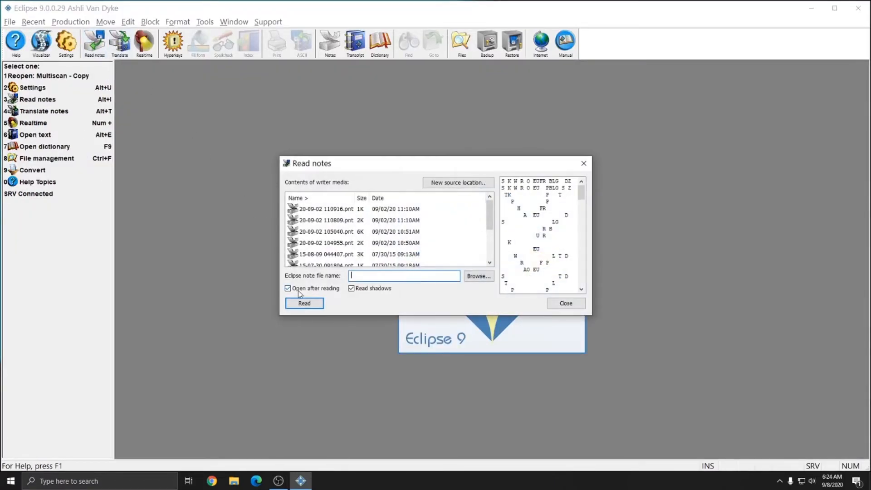
{"action": "left_click", "coordinate": [288, 289]}
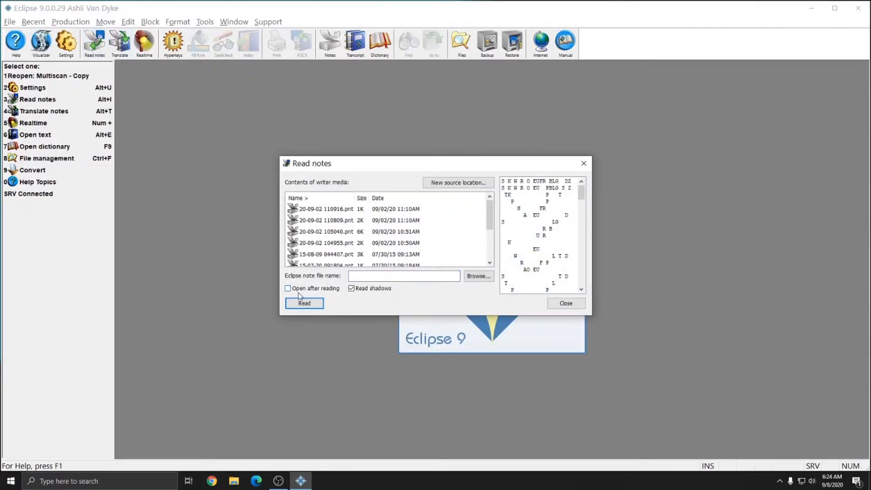
{"action": "left_click", "coordinate": [327, 231]}
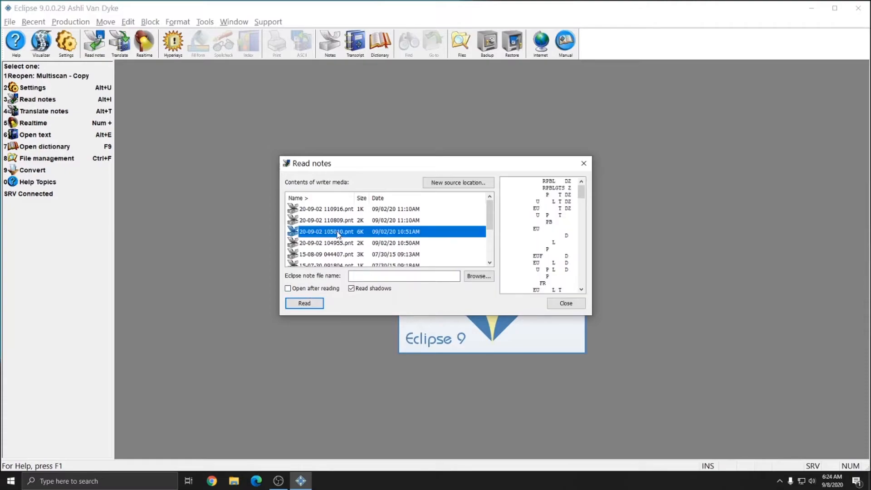
{"action": "left_click", "coordinate": [404, 276]}
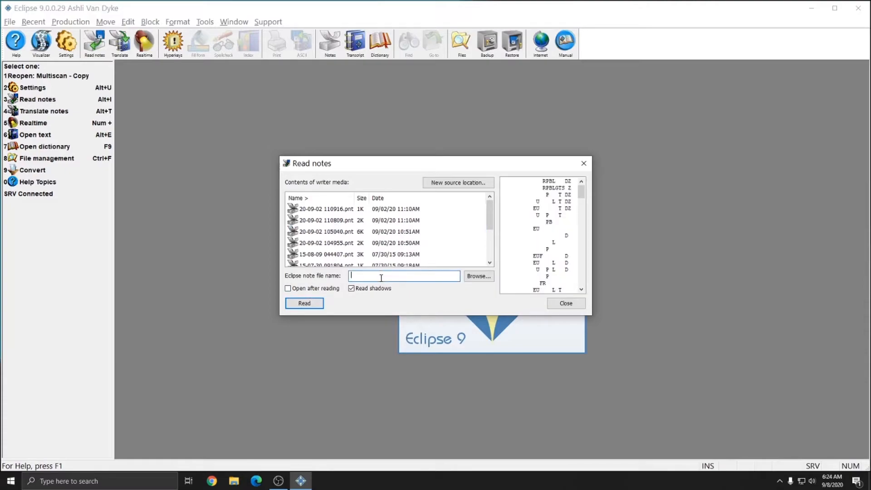
{"action": "type", "text": "Read in 2"}
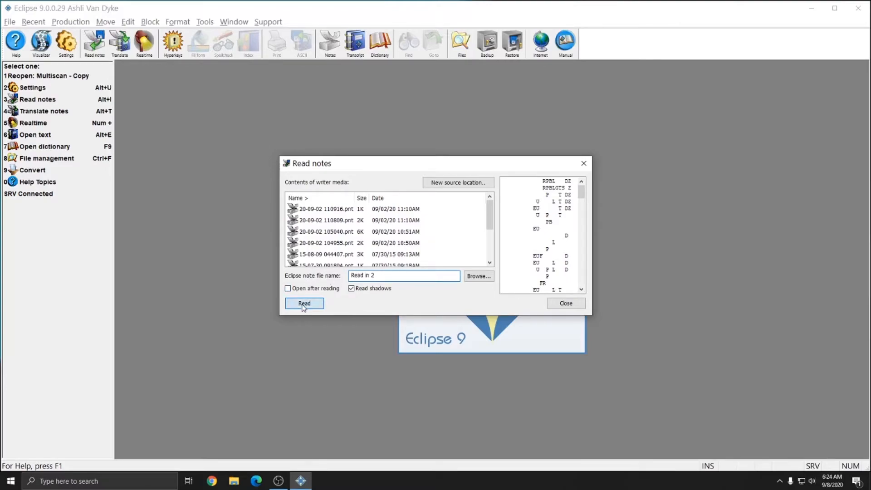
{"action": "left_click", "coordinate": [304, 303]}
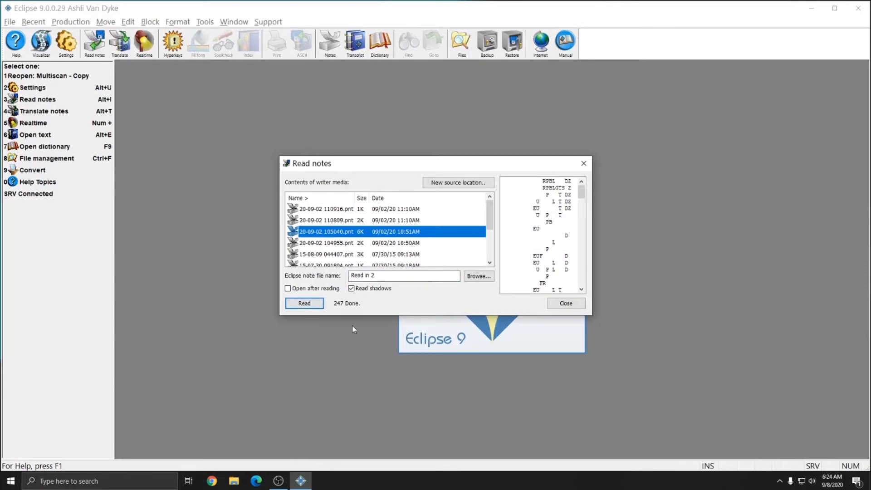
{"action": "mouse_move", "coordinate": [337, 311]}
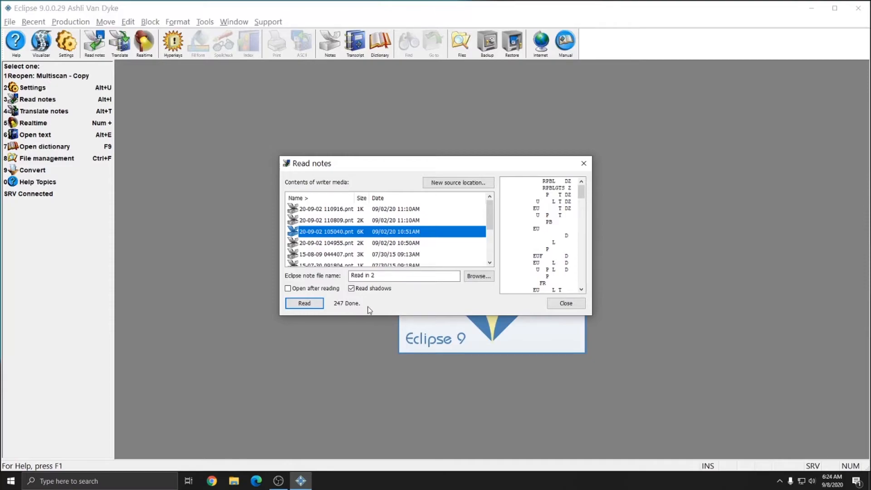
{"action": "mouse_move", "coordinate": [362, 306]}
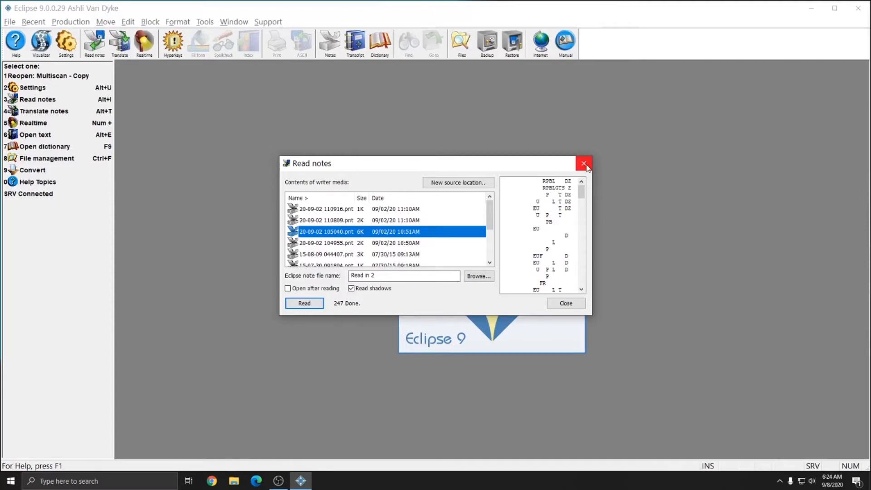
{"action": "left_click", "coordinate": [583, 163]}
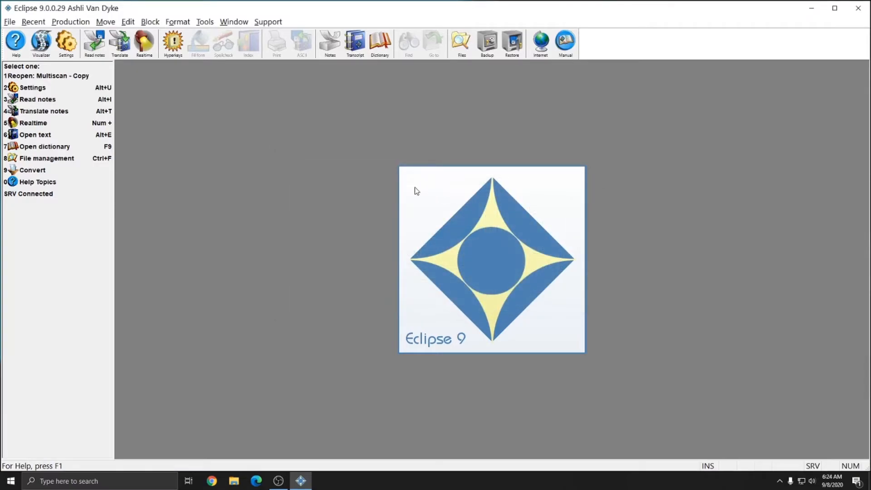
Quick-translate Read in 2.not and confirm the Translation complete message.
{"action": "left_click", "coordinate": [45, 111]}
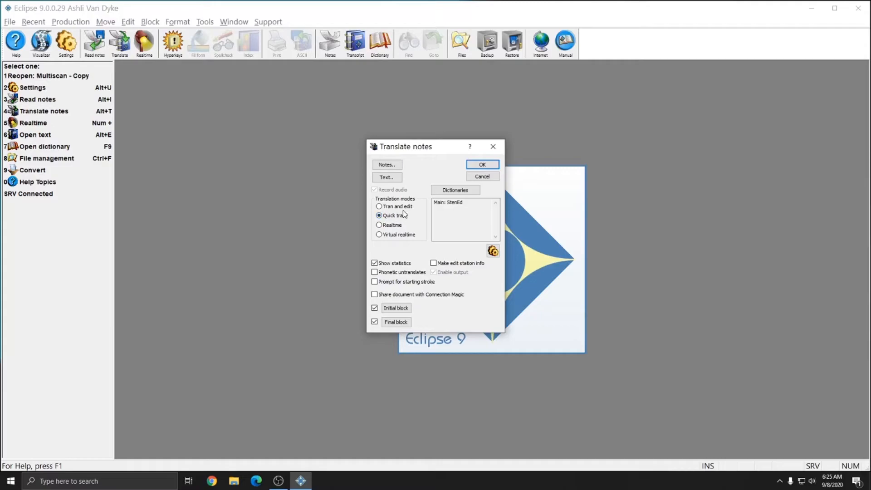
{"action": "left_click", "coordinate": [387, 164]}
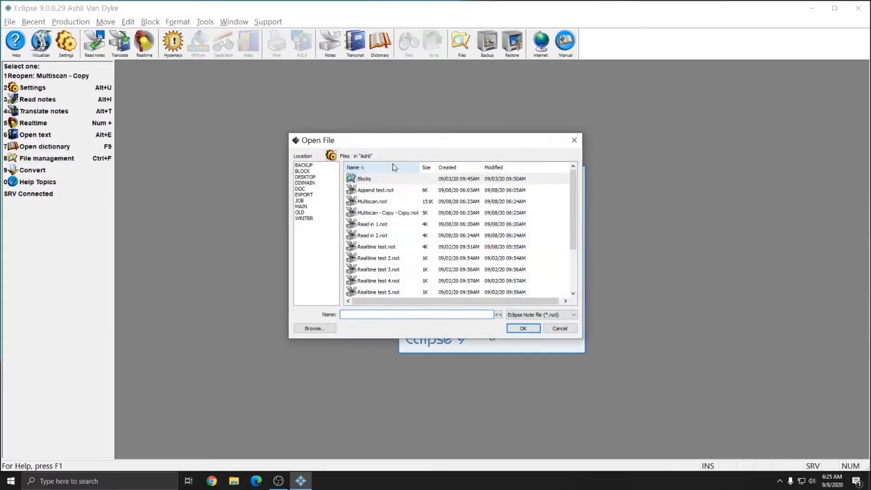
{"action": "left_click", "coordinate": [372, 236]}
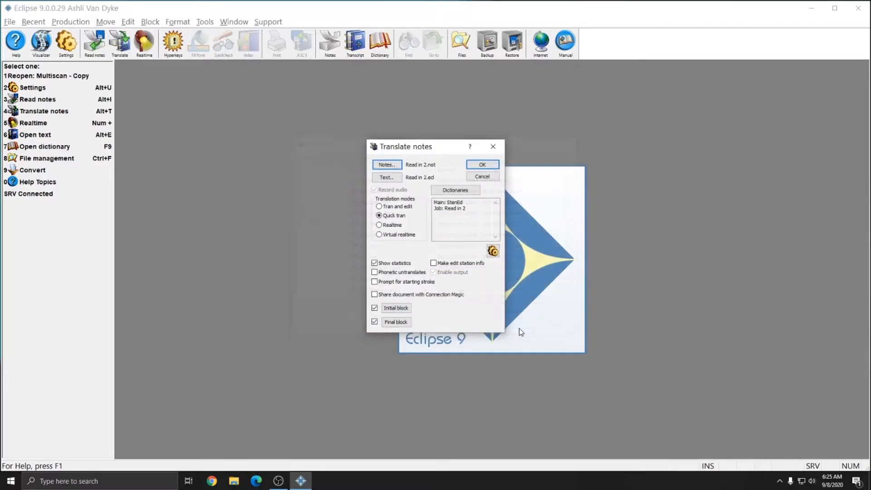
{"action": "left_click", "coordinate": [482, 164]}
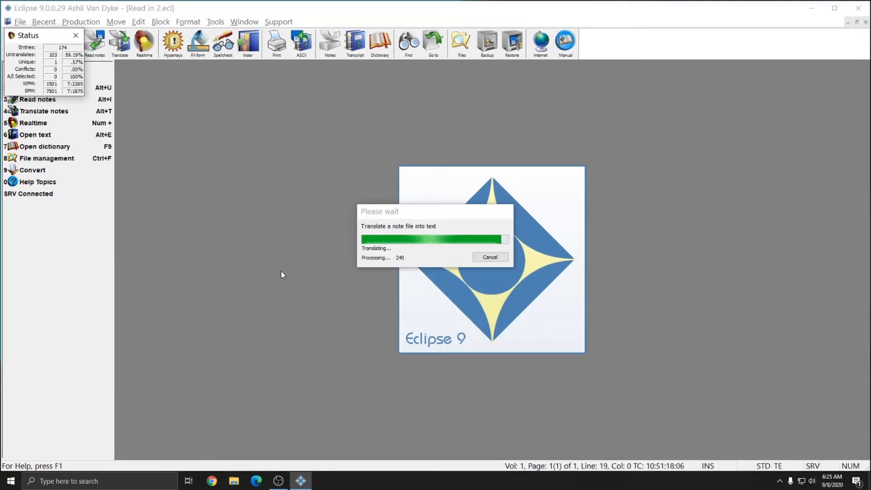
{"action": "mouse_move", "coordinate": [384, 247]}
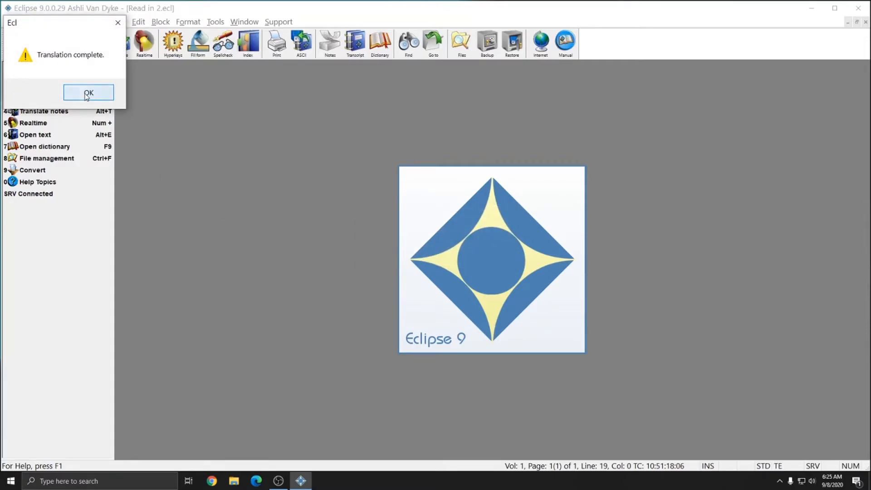
{"action": "left_click", "coordinate": [88, 92]}
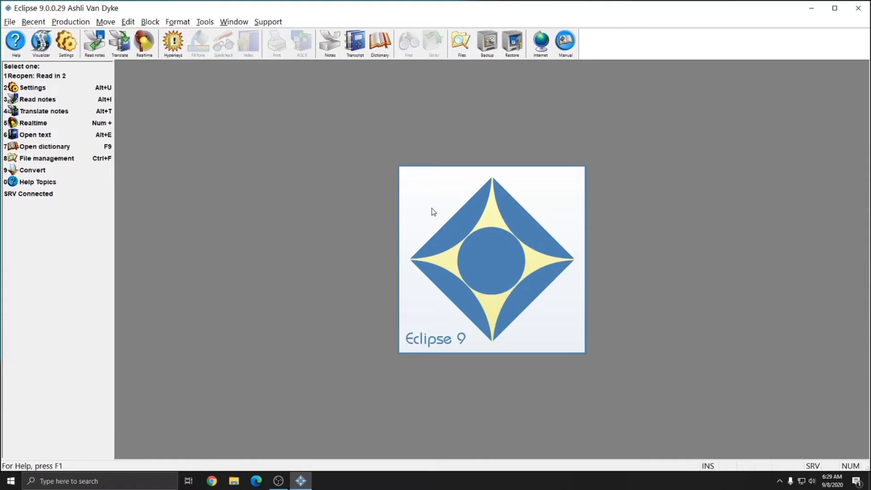
{"action": "mouse_move", "coordinate": [479, 209]}
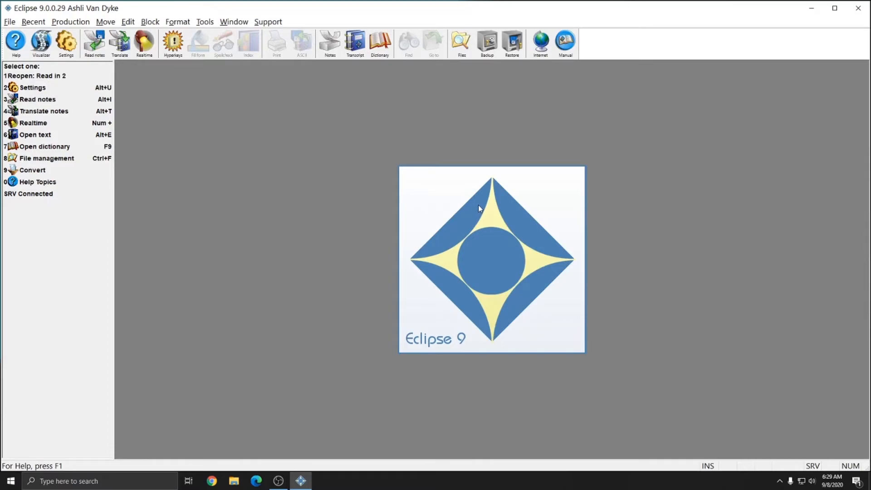
{"action": "mouse_move", "coordinate": [94, 43]}
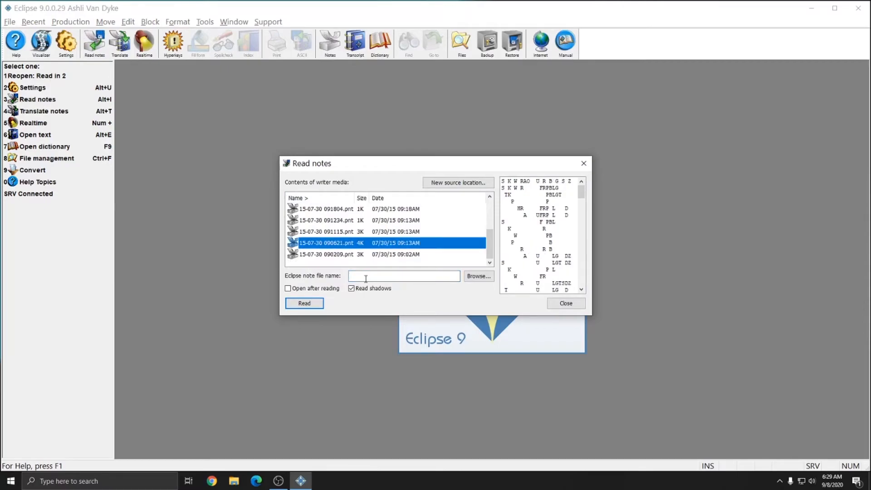
Name the note file 'Read in 3', turn off Read shadows, and read the file.
{"action": "type", "text": "Read in"}
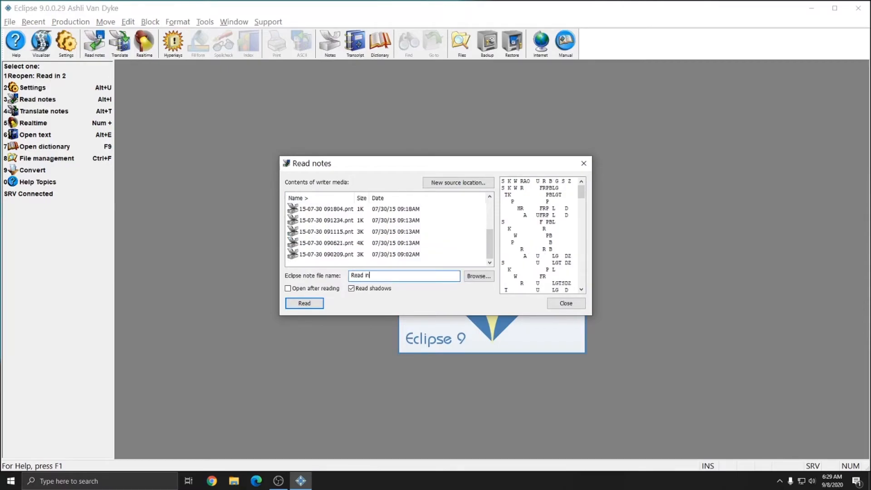
{"action": "type", "text": "3"}
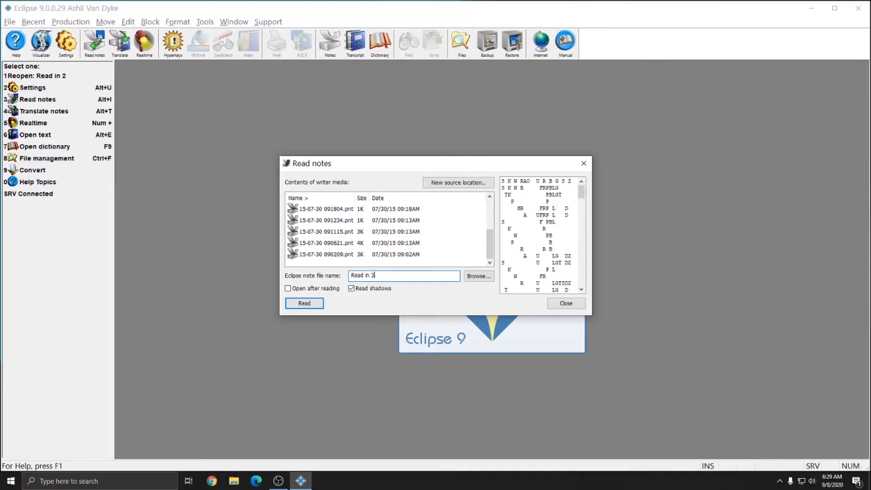
{"action": "left_click", "coordinate": [351, 289]}
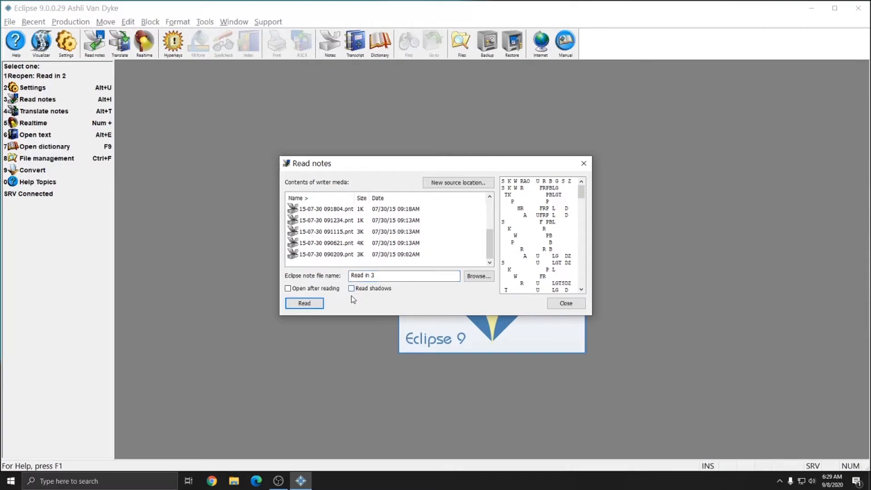
{"action": "mouse_move", "coordinate": [433, 267]}
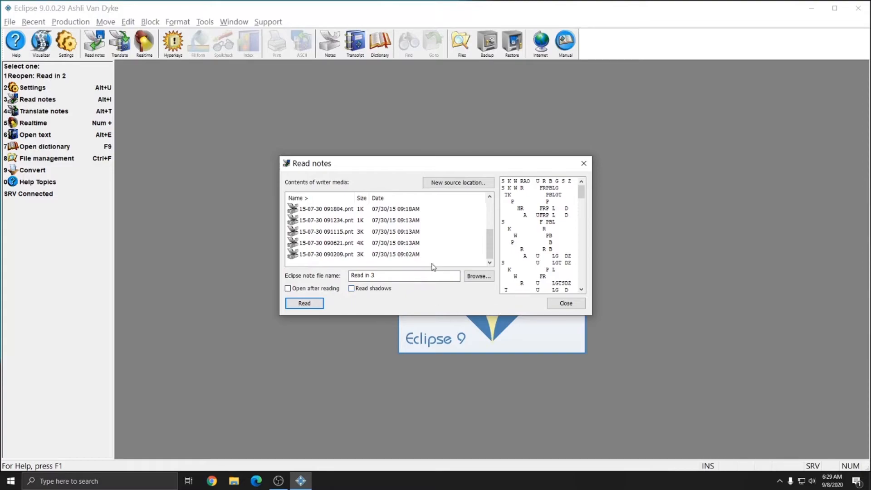
{"action": "mouse_move", "coordinate": [447, 303]}
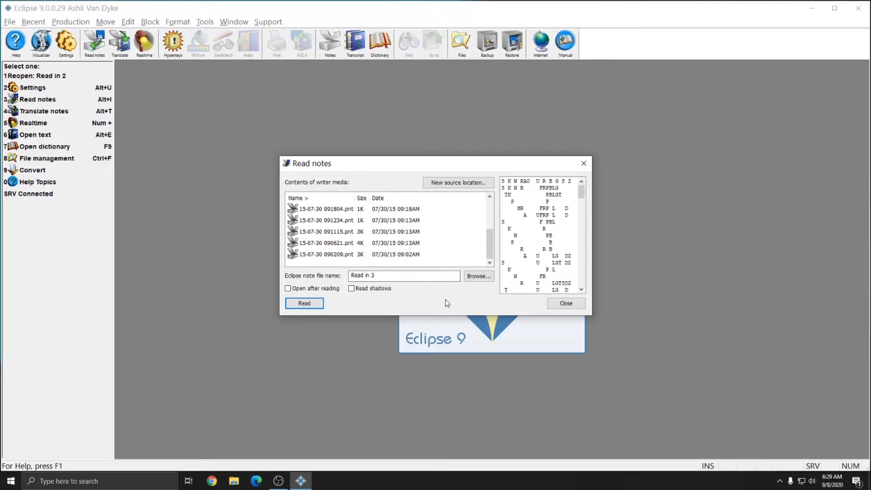
{"action": "left_click", "coordinate": [304, 303]}
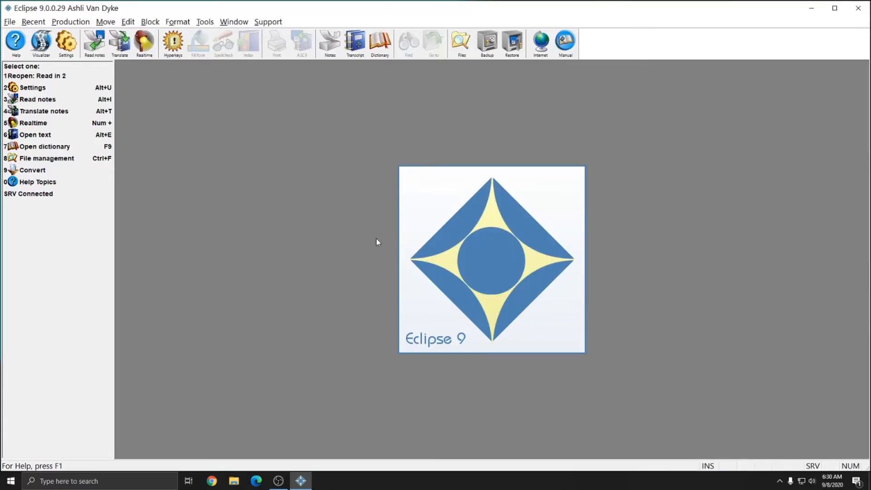
{"action": "mouse_move", "coordinate": [139, 108]}
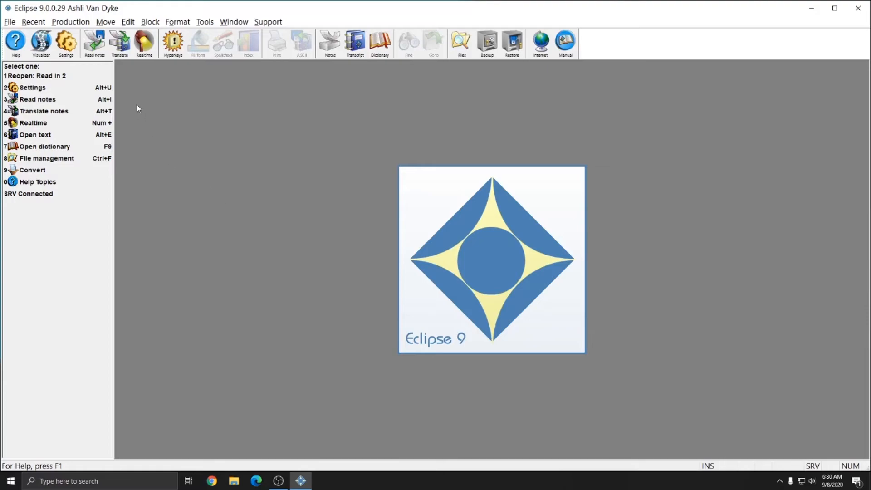
Translate the Read in 3.not notes using Tran and Edit mode.
{"action": "left_click", "coordinate": [44, 110]}
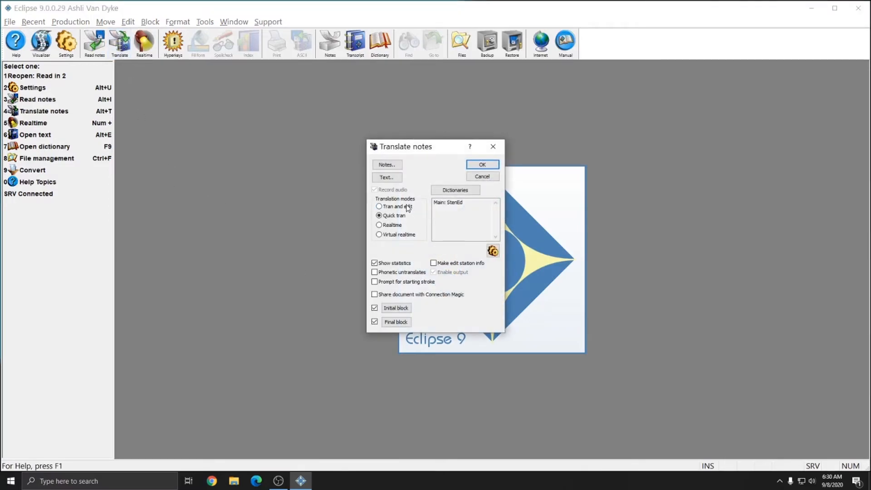
{"action": "left_click", "coordinate": [378, 206]}
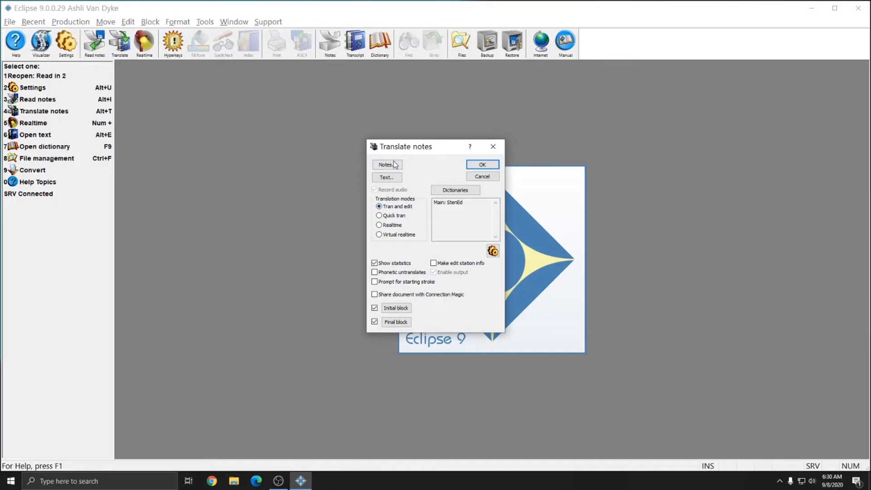
{"action": "left_click", "coordinate": [386, 164]}
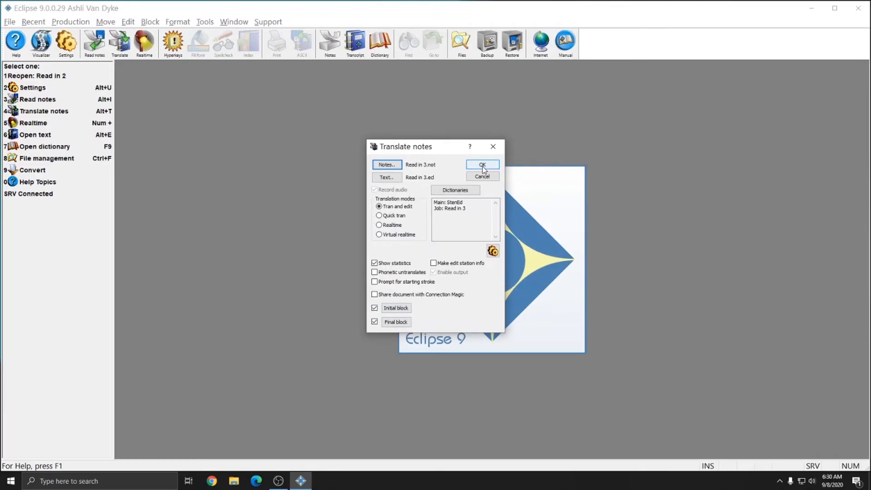
{"action": "left_click", "coordinate": [482, 165]}
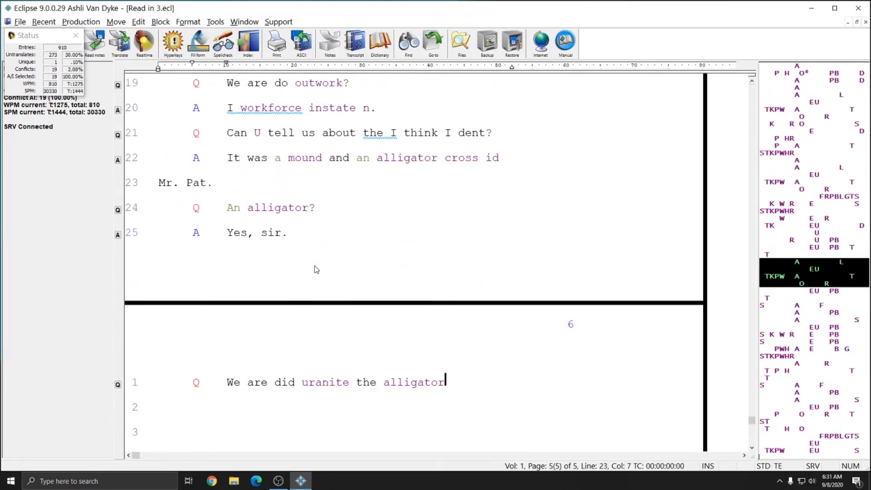
Let Read in 3 translate into the editor as Q&A text, then dismiss 'Translation complete.'.
{"action": "type", "text": "No they are"}
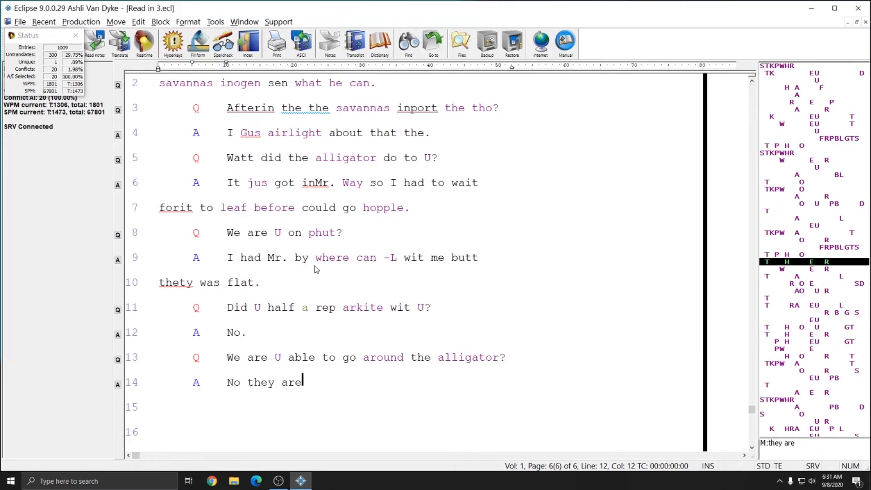
{"action": "type", "text": "we aral rosed our the trail, I thought hermit behooter combat ors inthe aero."}
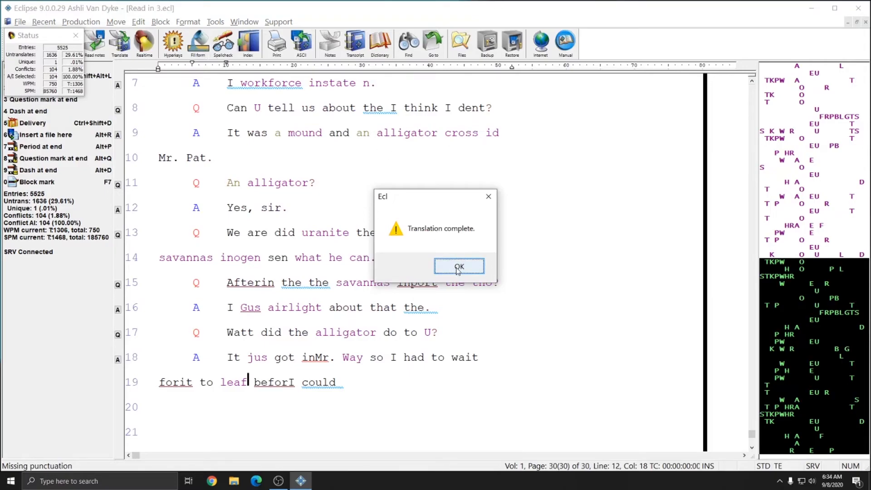
{"action": "left_click", "coordinate": [459, 266]}
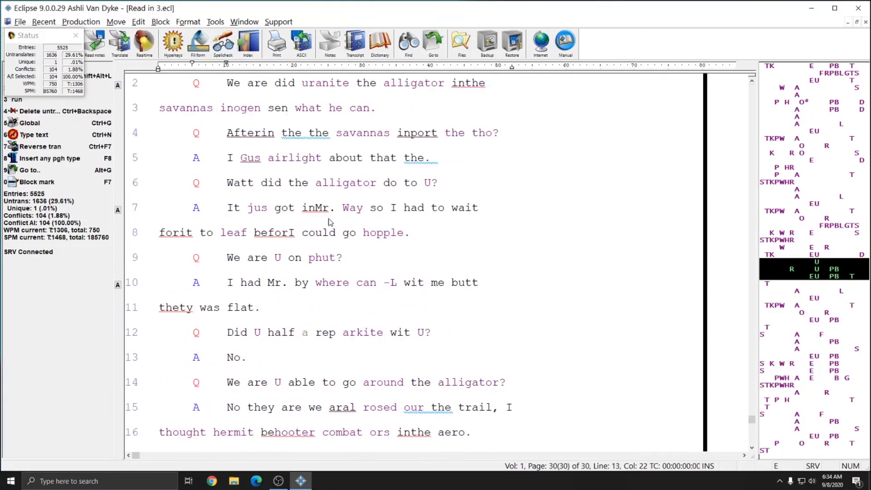
{"action": "left_click", "coordinate": [95, 41]}
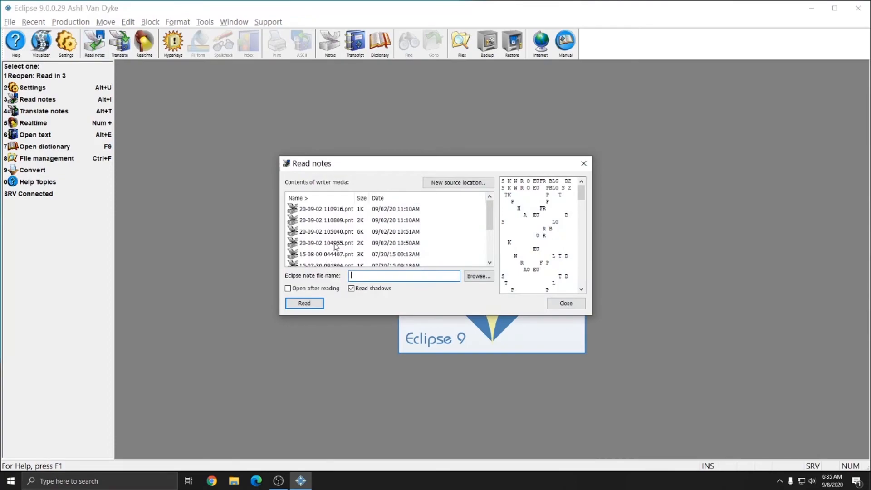
Select the 20-09-02 104955.pnt file in the writer media list.
{"action": "left_click", "coordinate": [335, 243]}
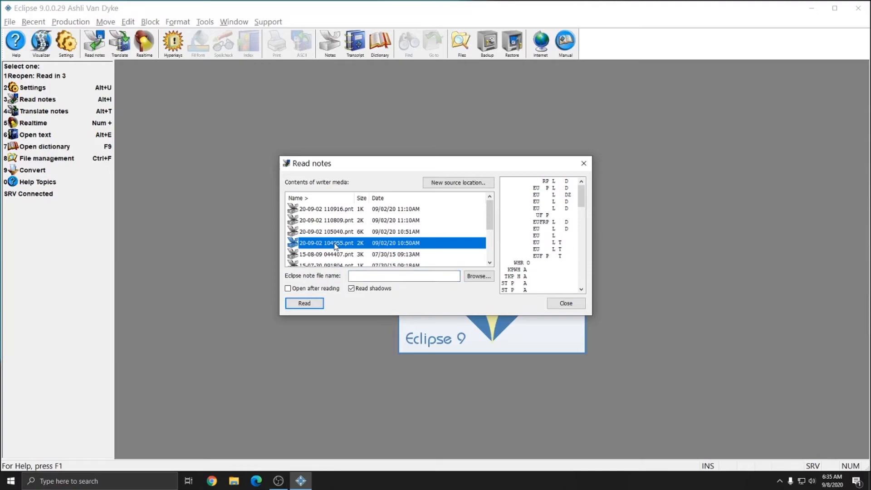
{"action": "mouse_move", "coordinate": [328, 256]}
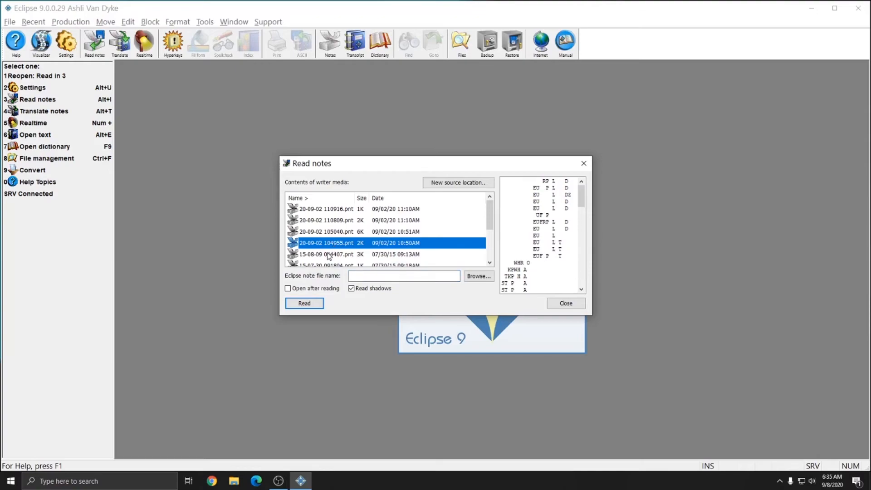